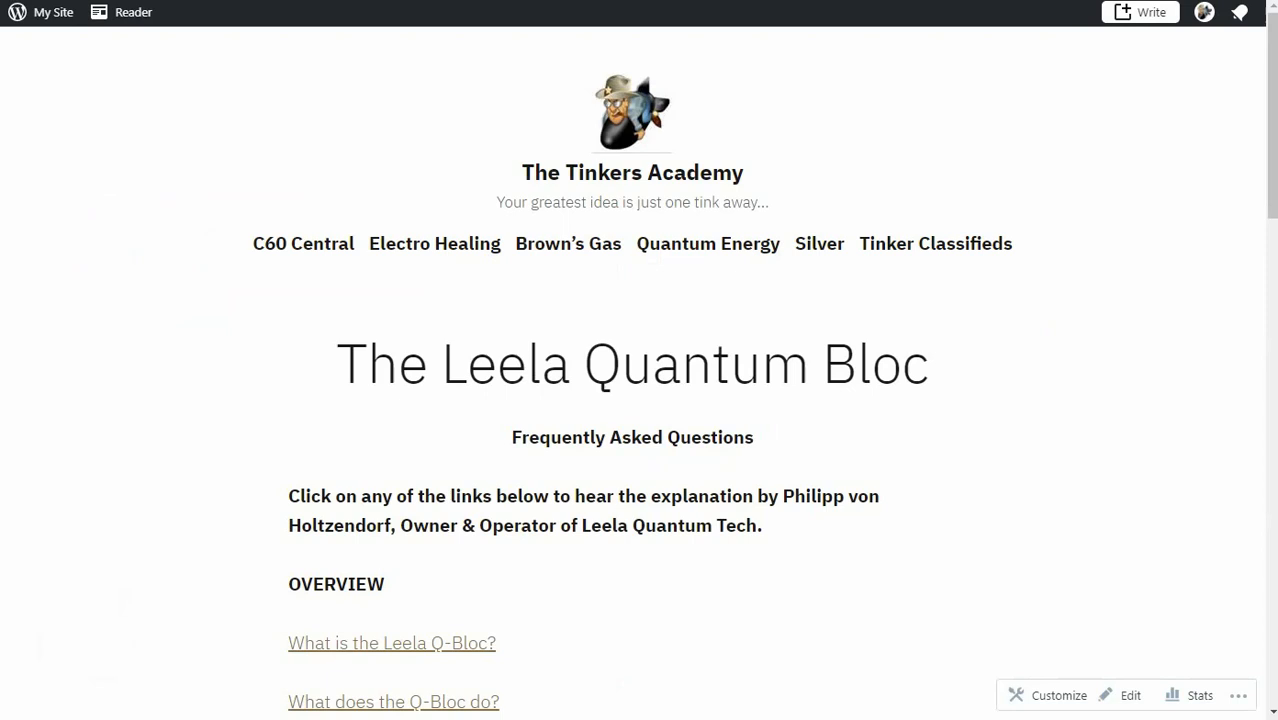
{"action": "mouse_move", "coordinate": [747, 683]}
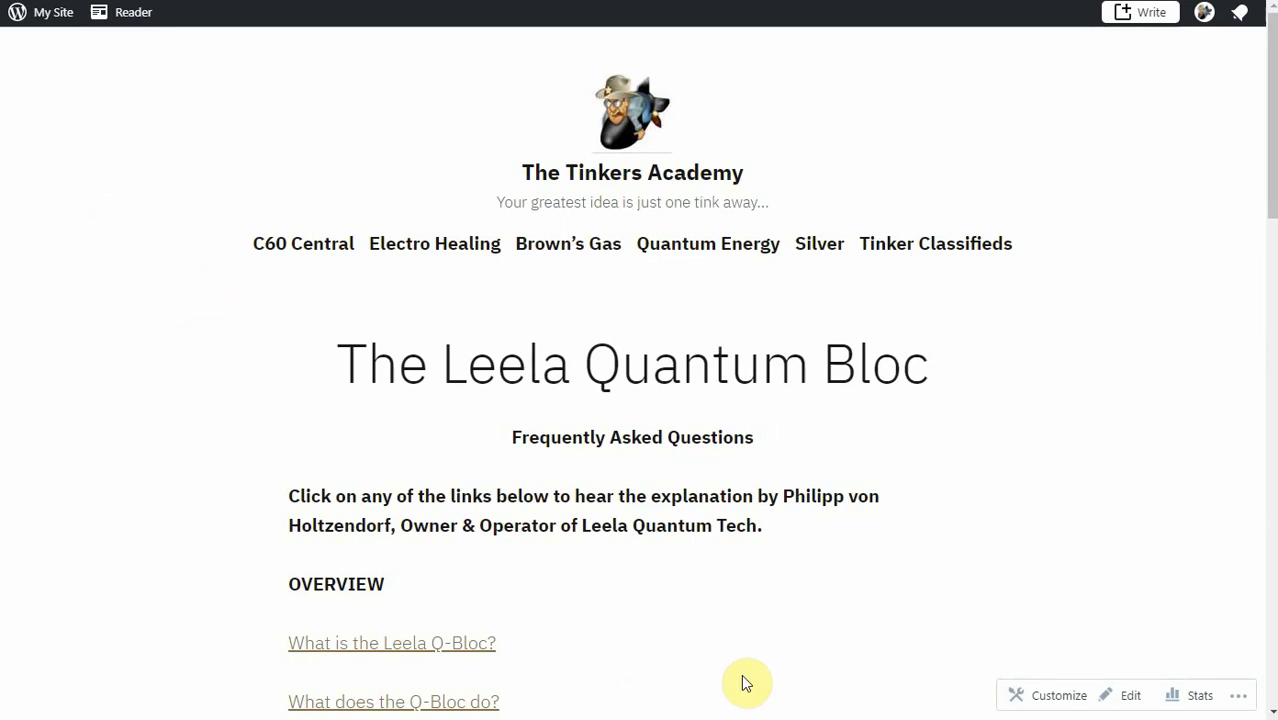
- Scroll the FAQ page past the header to the Overview links and User Instructions heading
{"action": "scroll", "scroll_direction": "down", "scroll_amount": 3}
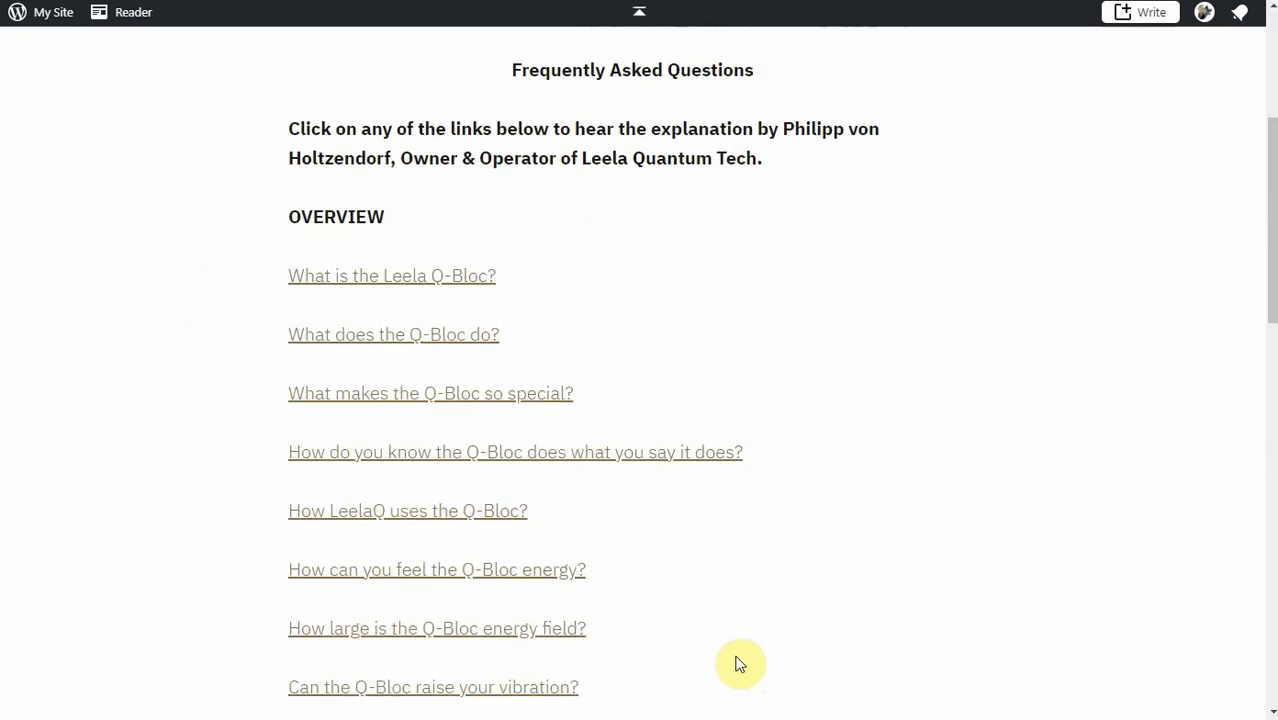
{"action": "mouse_move", "coordinate": [770, 663]}
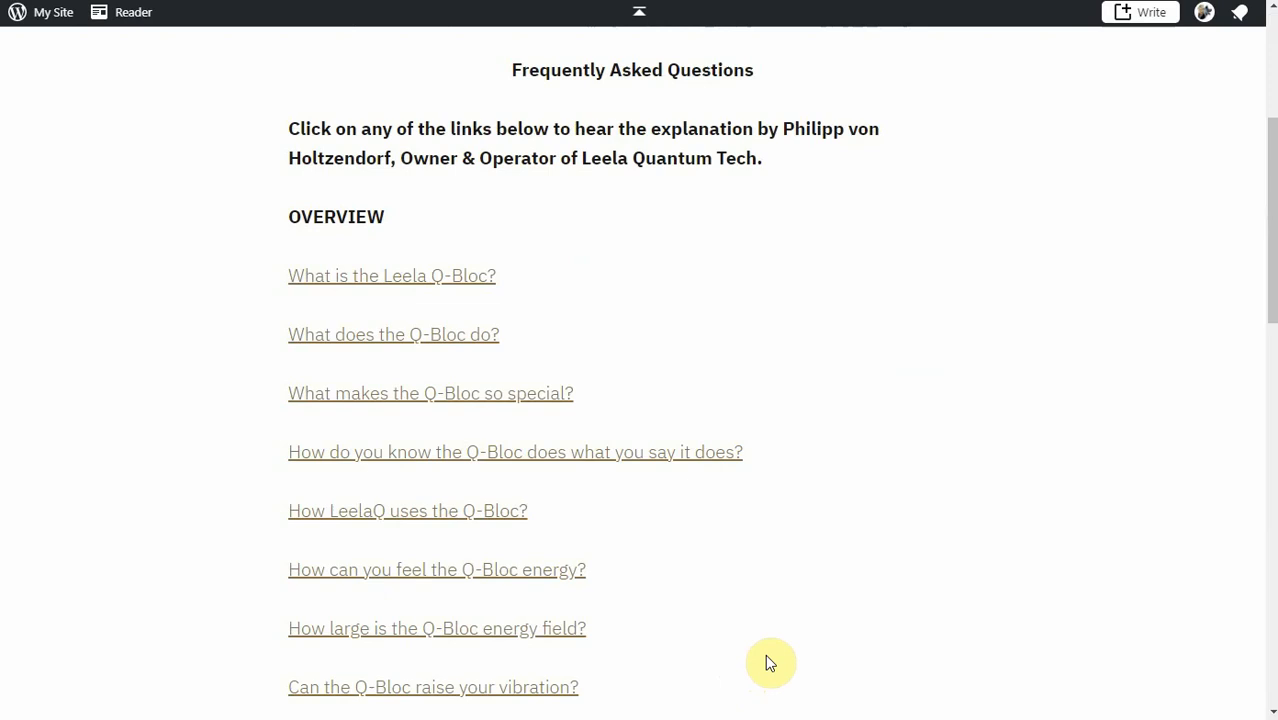
{"action": "scroll", "scroll_direction": "up", "scroll_amount": 3}
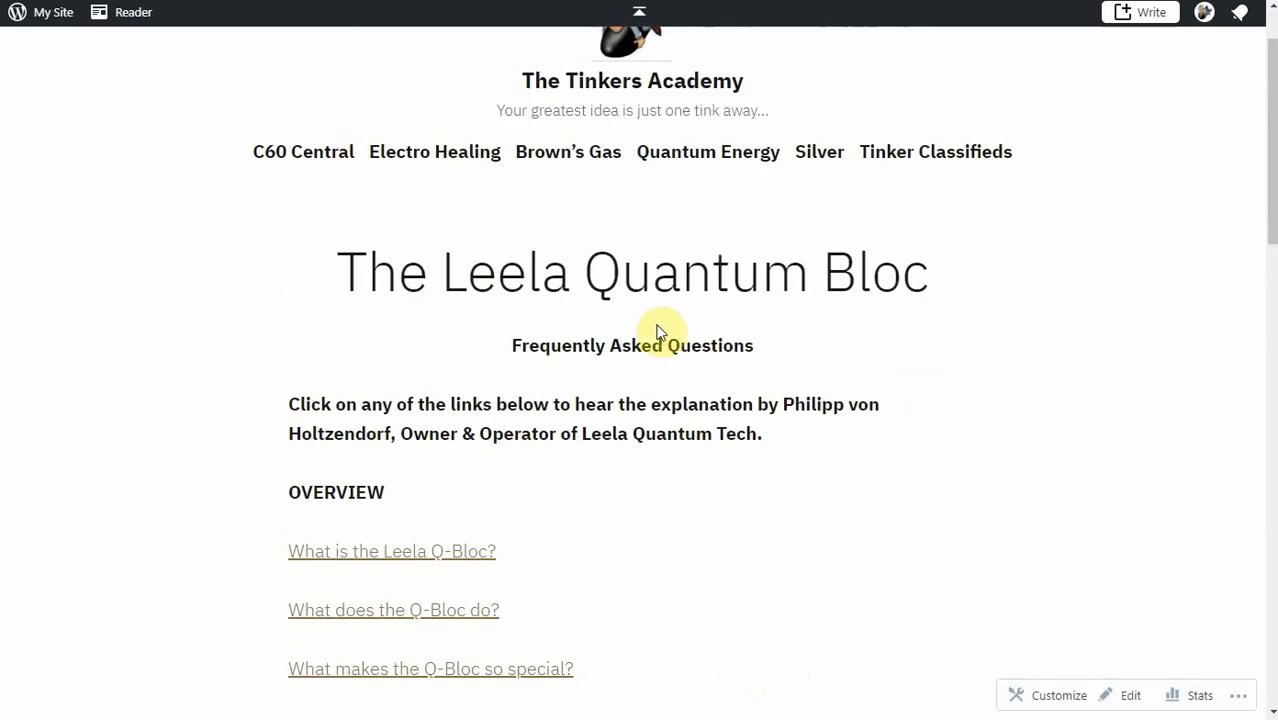
{"action": "scroll", "scroll_direction": "down", "scroll_amount": 3}
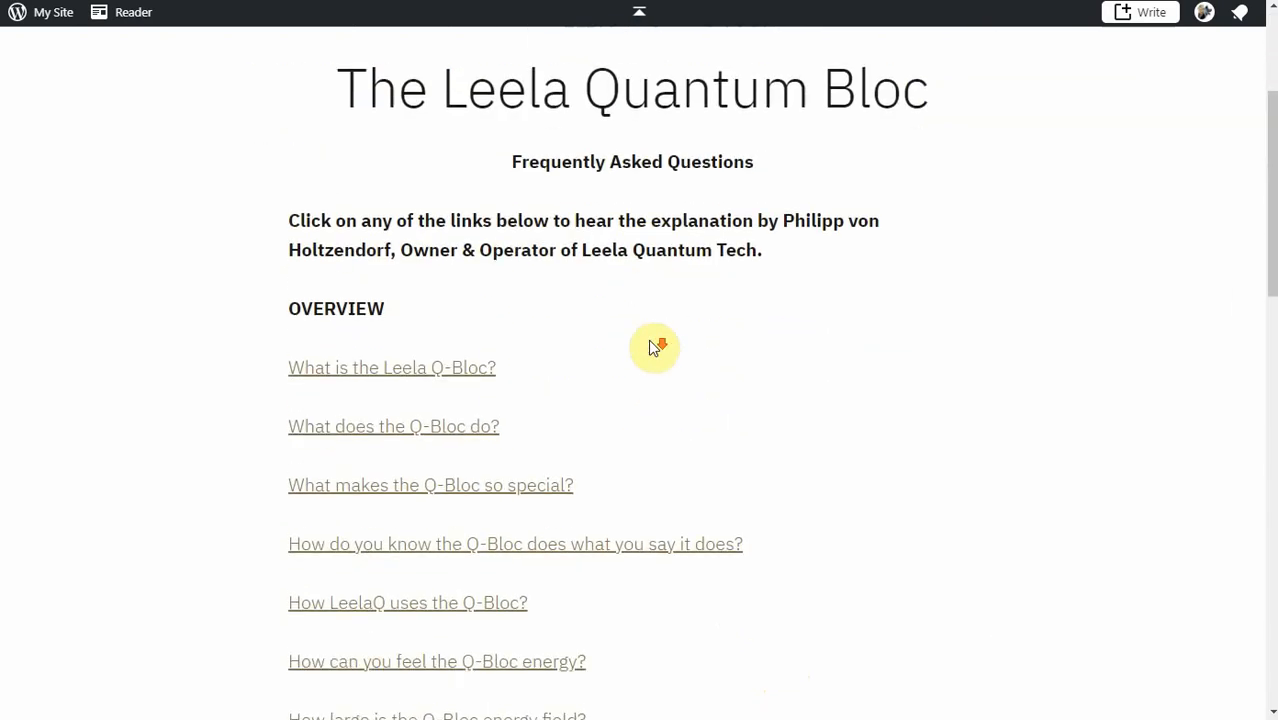
{"action": "scroll", "scroll_direction": "up", "scroll_amount": 3}
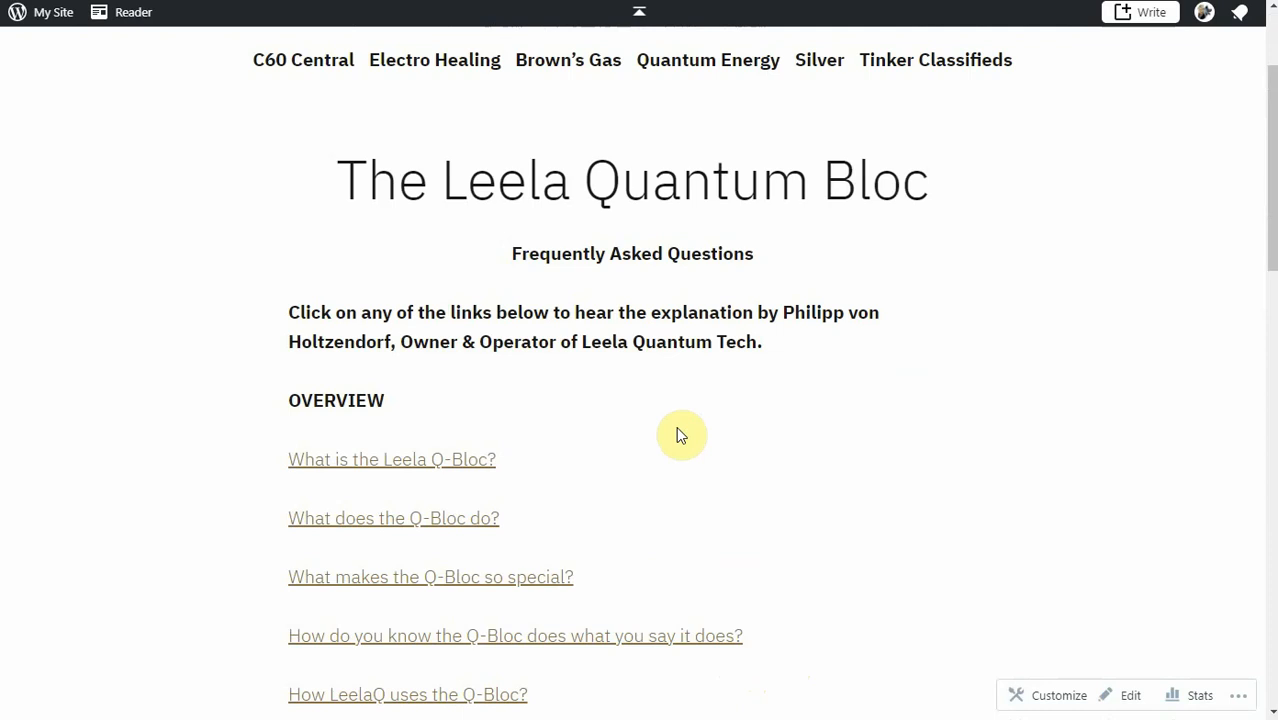
{"action": "scroll", "scroll_direction": "down", "scroll_amount": 3}
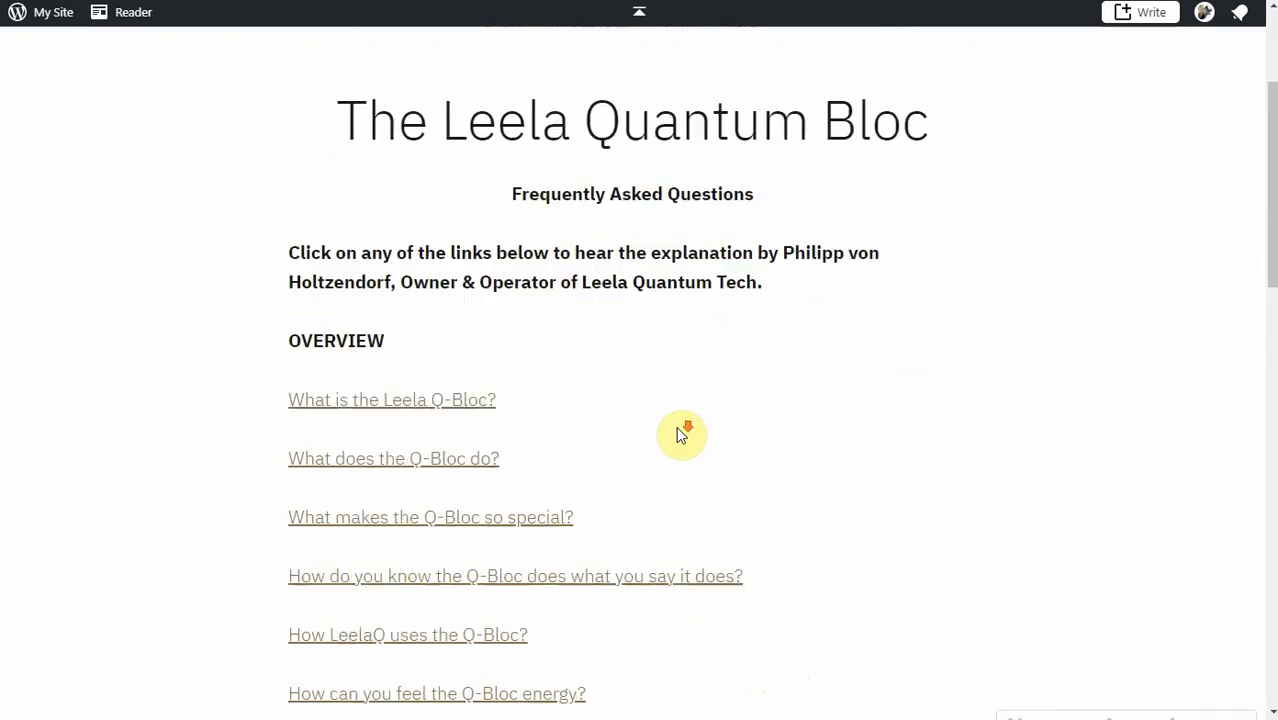
{"action": "scroll", "scroll_direction": "down", "scroll_amount": 3}
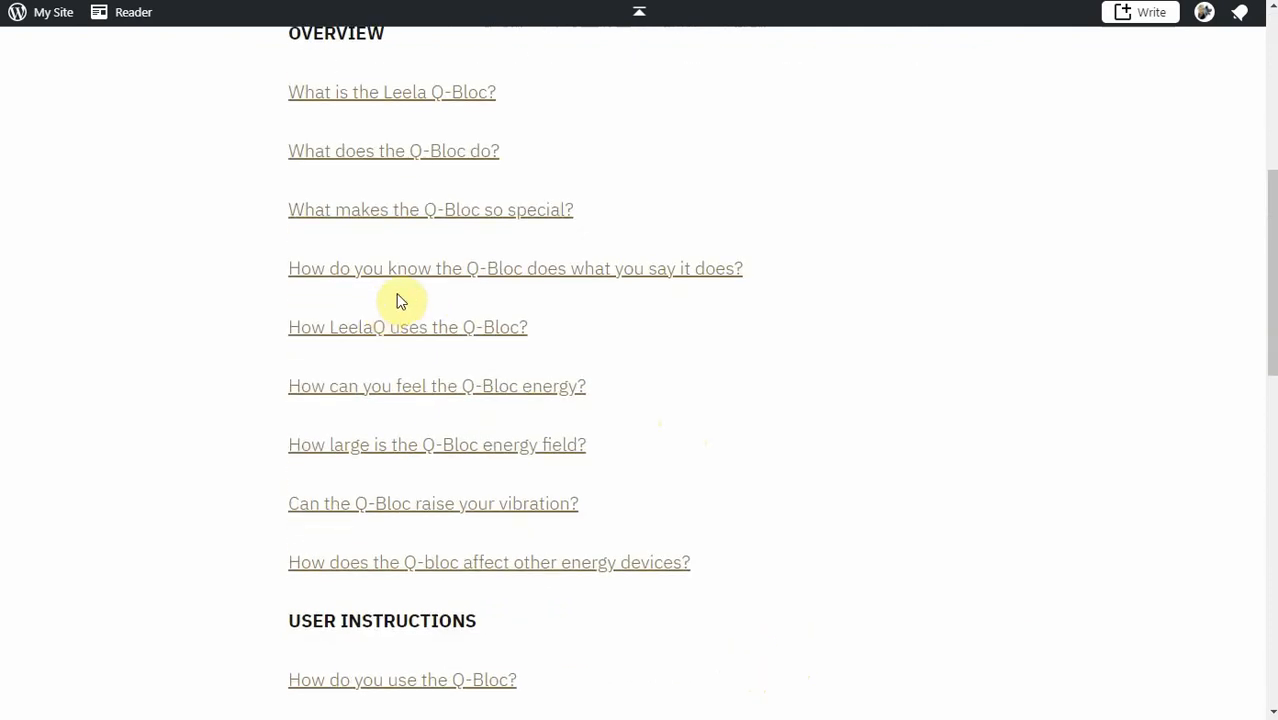
{"action": "scroll", "scroll_direction": "down", "scroll_amount": 3}
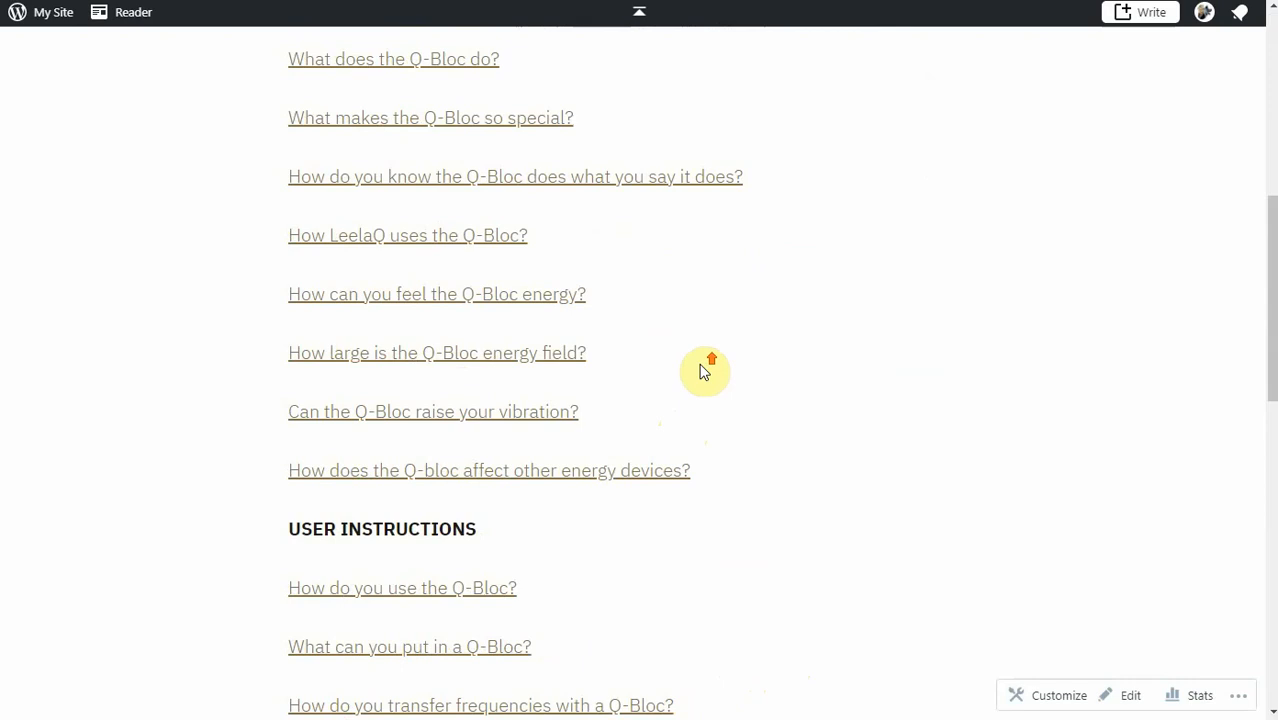
{"action": "scroll", "scroll_direction": "up", "scroll_amount": 3}
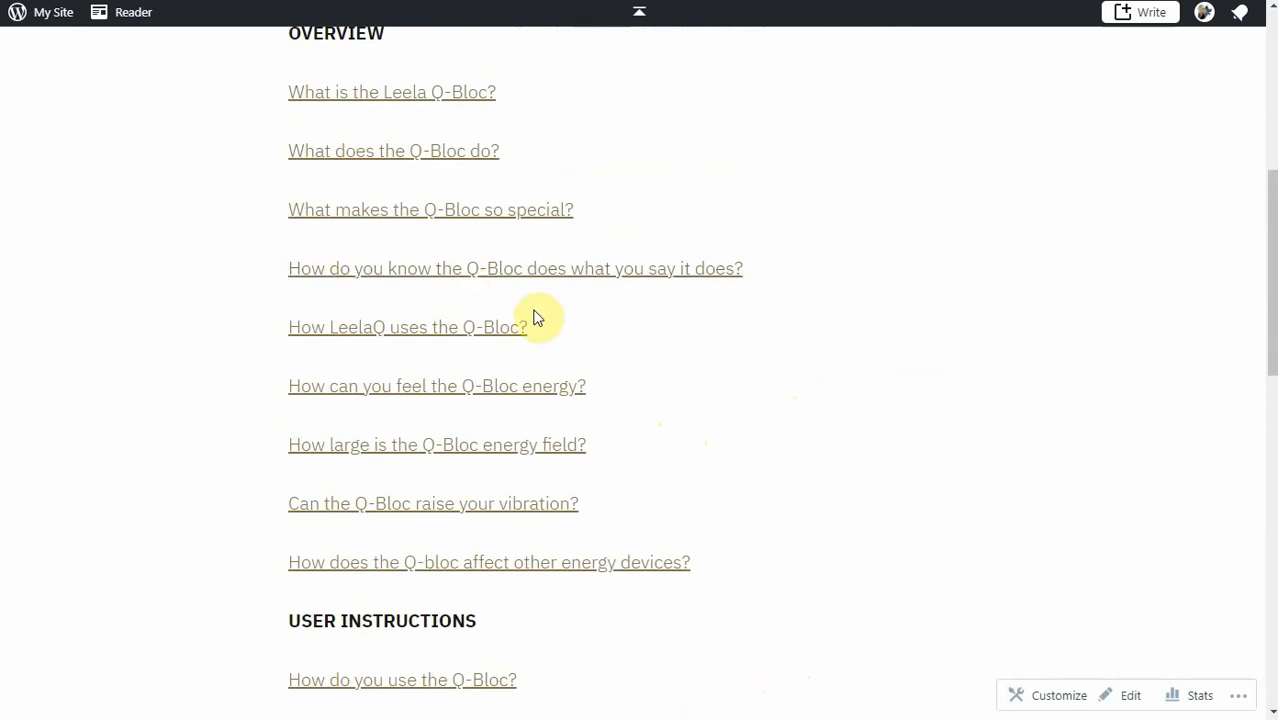
{"action": "mouse_move", "coordinate": [705, 386]}
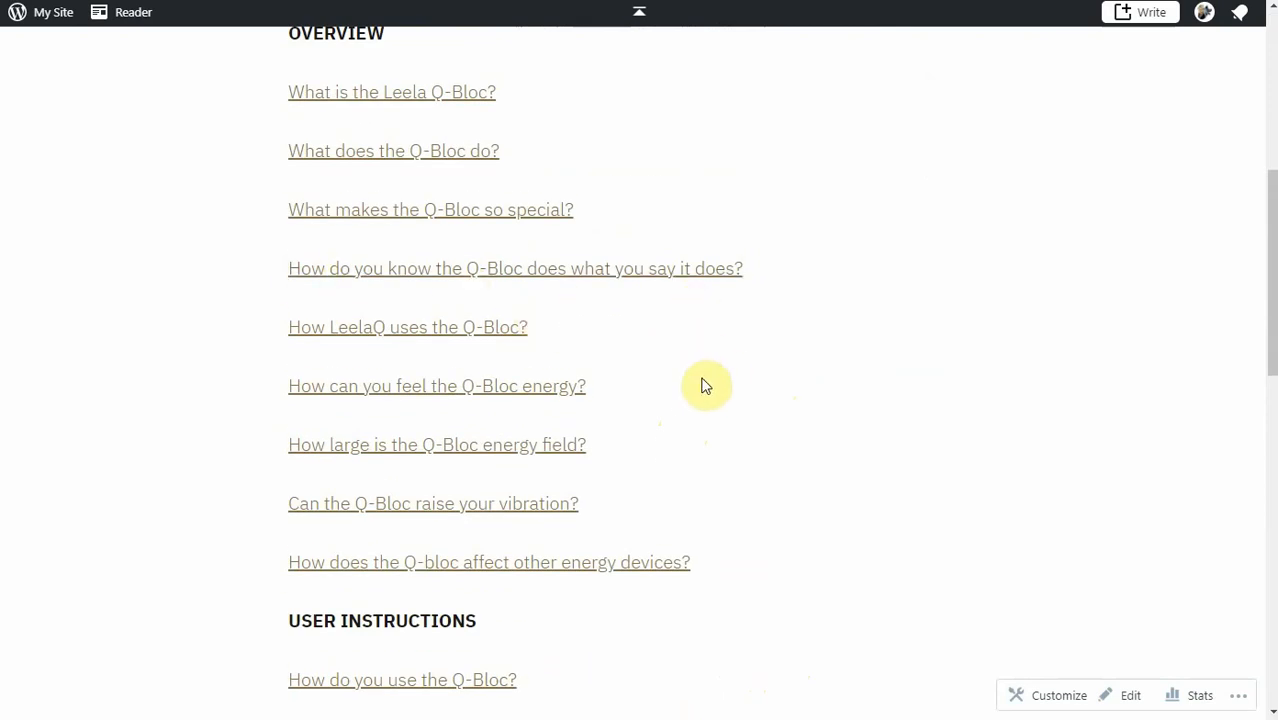
{"action": "mouse_move", "coordinate": [730, 497]}
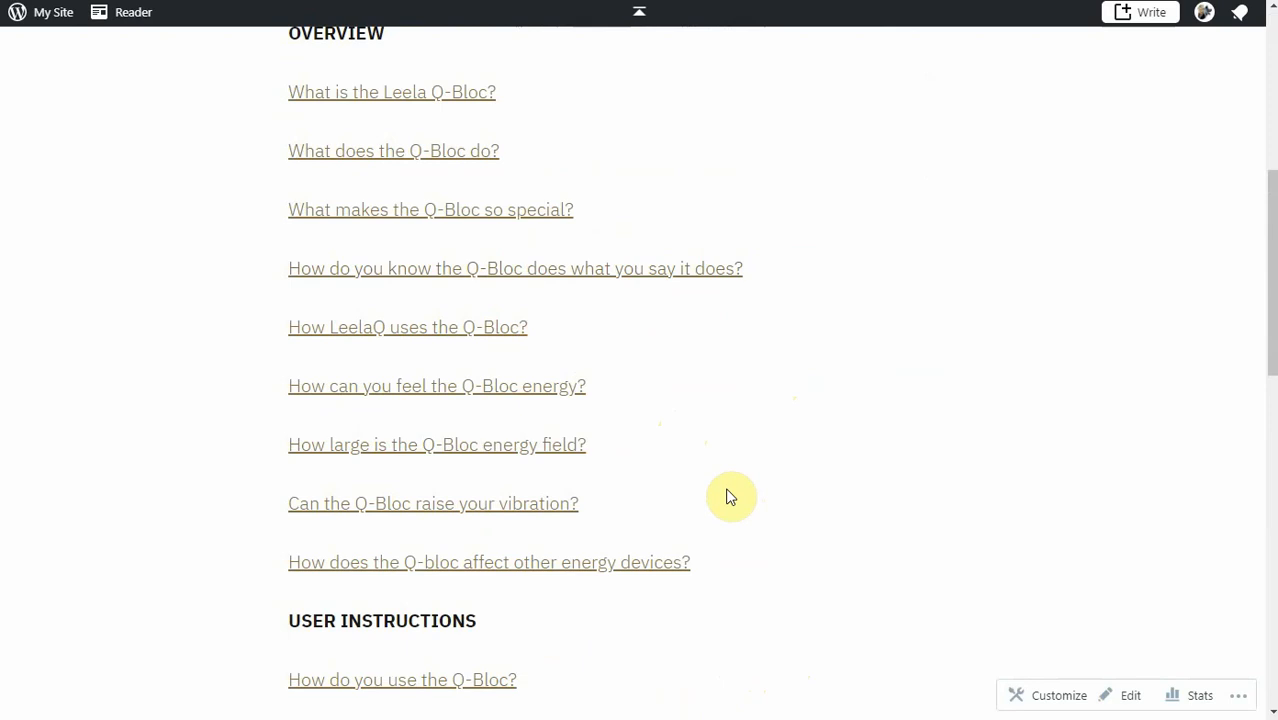
- Scroll past the User Instructions questions to the Purchase Instructions links and share buttons
{"action": "scroll", "scroll_direction": "down", "scroll_amount": 3}
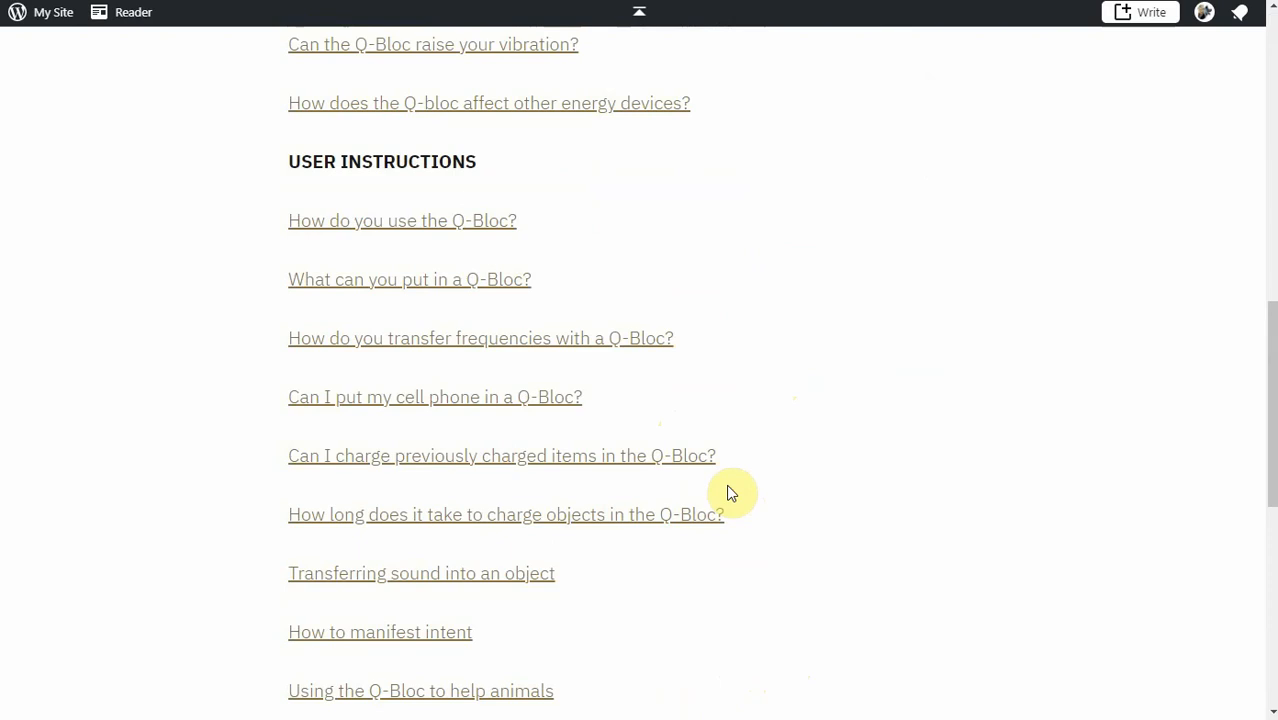
{"action": "scroll", "scroll_direction": "down", "scroll_amount": 3}
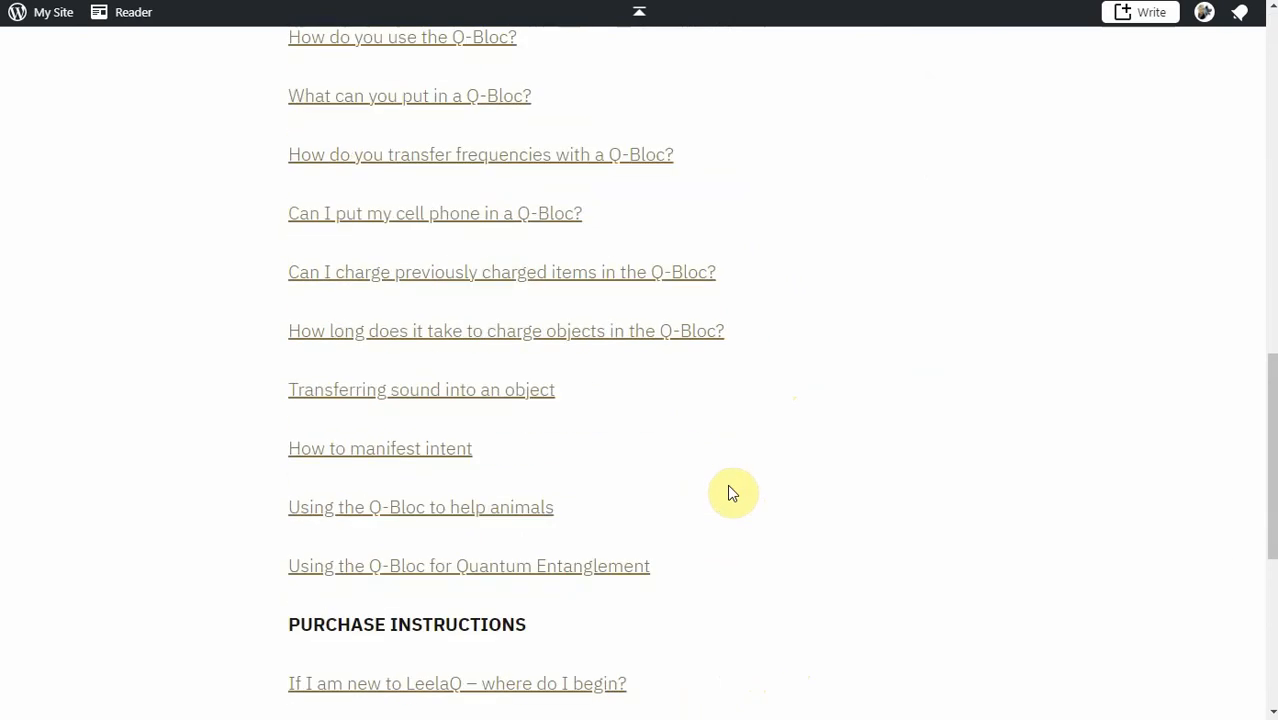
{"action": "mouse_move", "coordinate": [421, 588]}
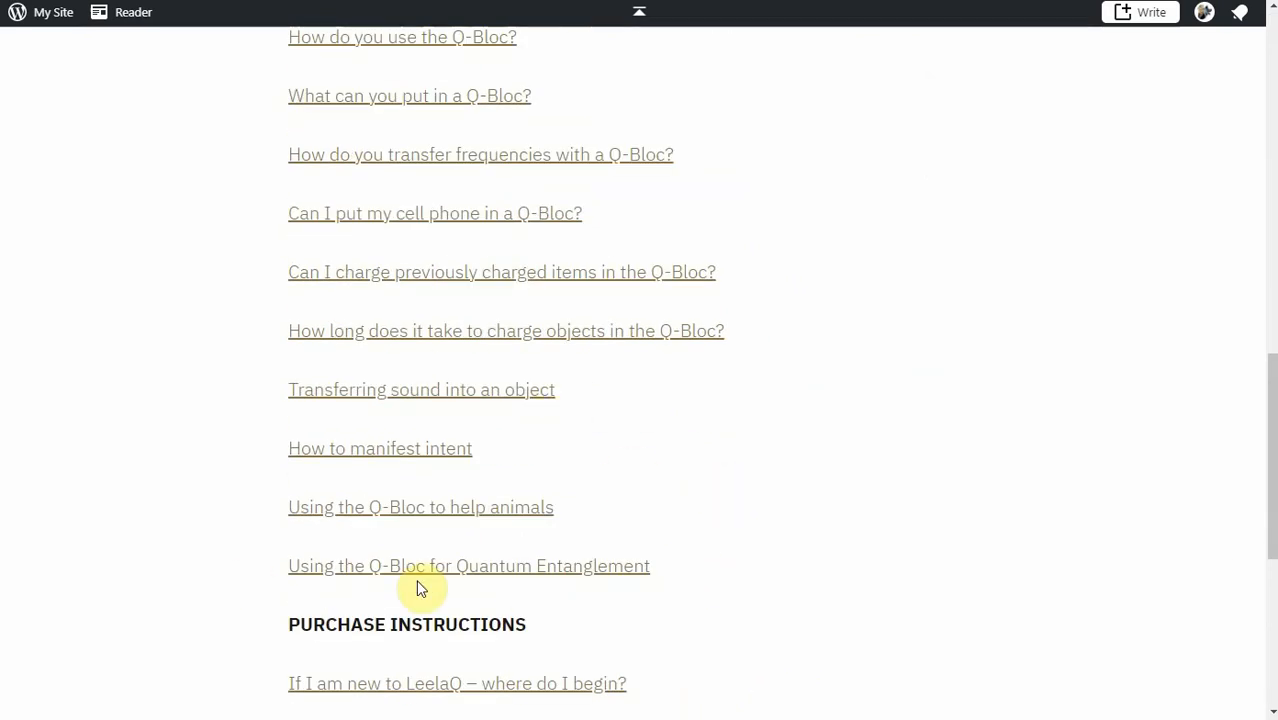
{"action": "mouse_move", "coordinate": [772, 592]}
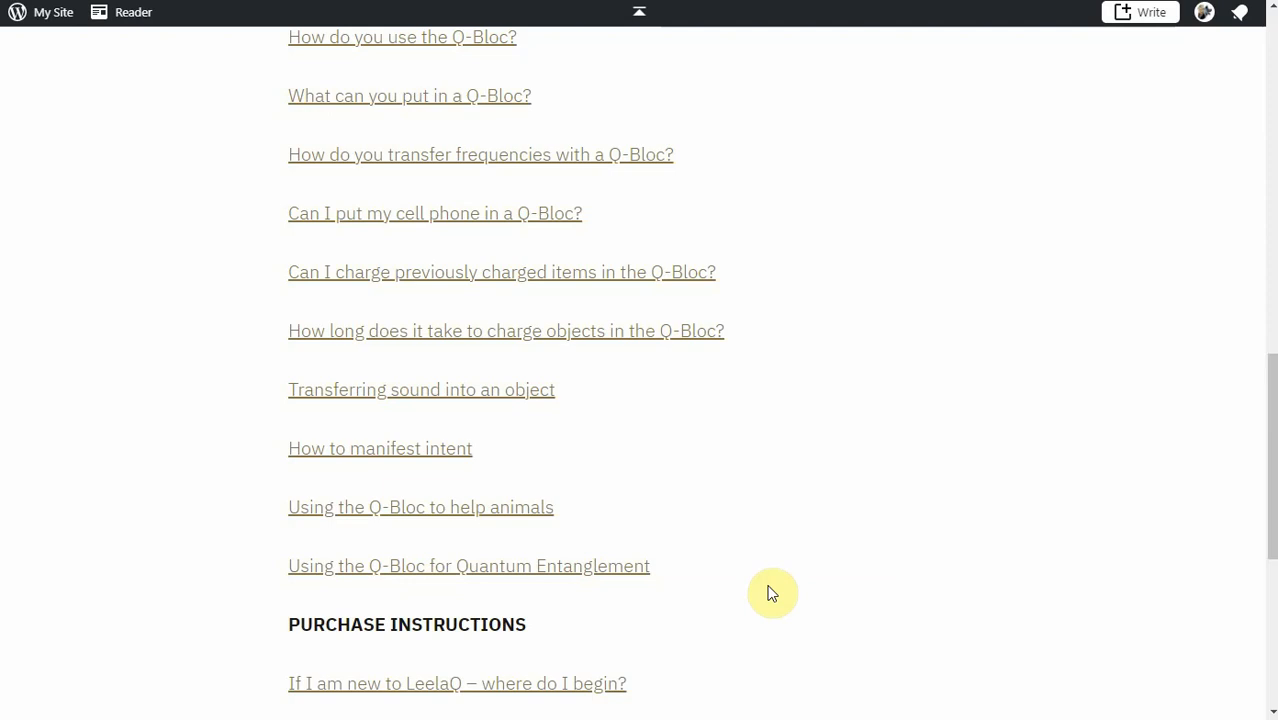
{"action": "scroll", "scroll_direction": "down", "scroll_amount": 3}
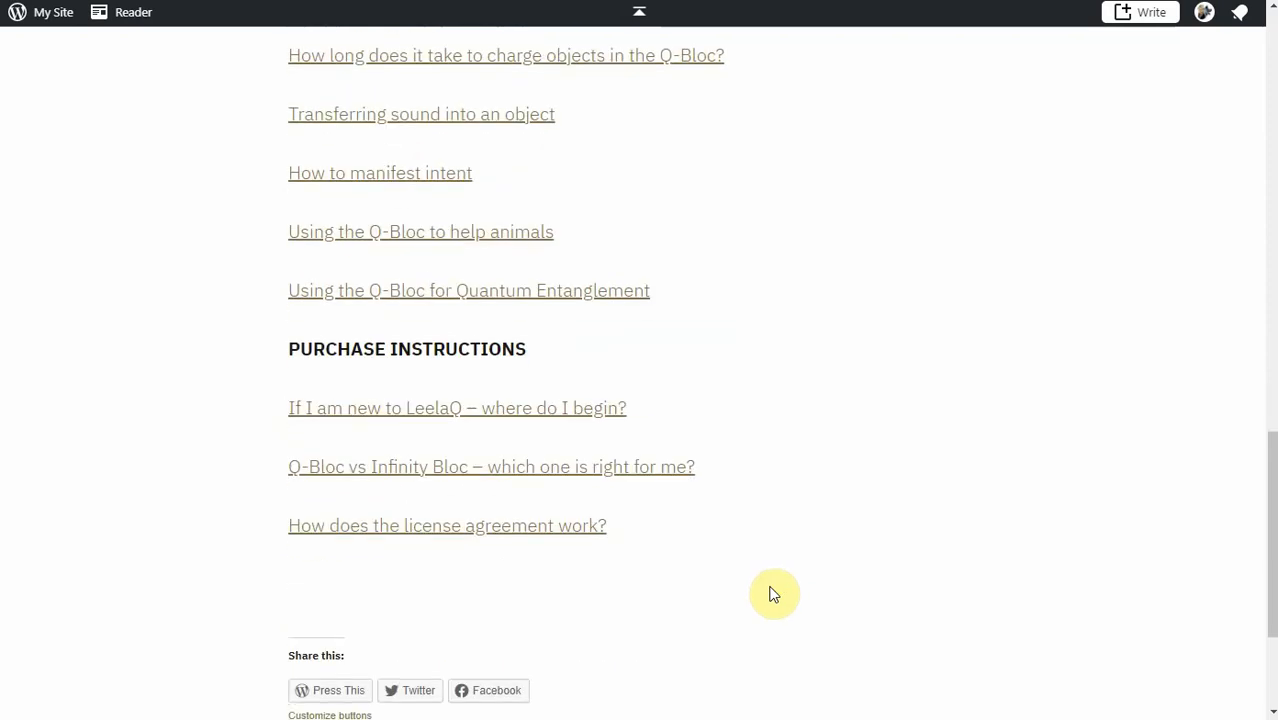
{"action": "mouse_move", "coordinate": [674, 545]}
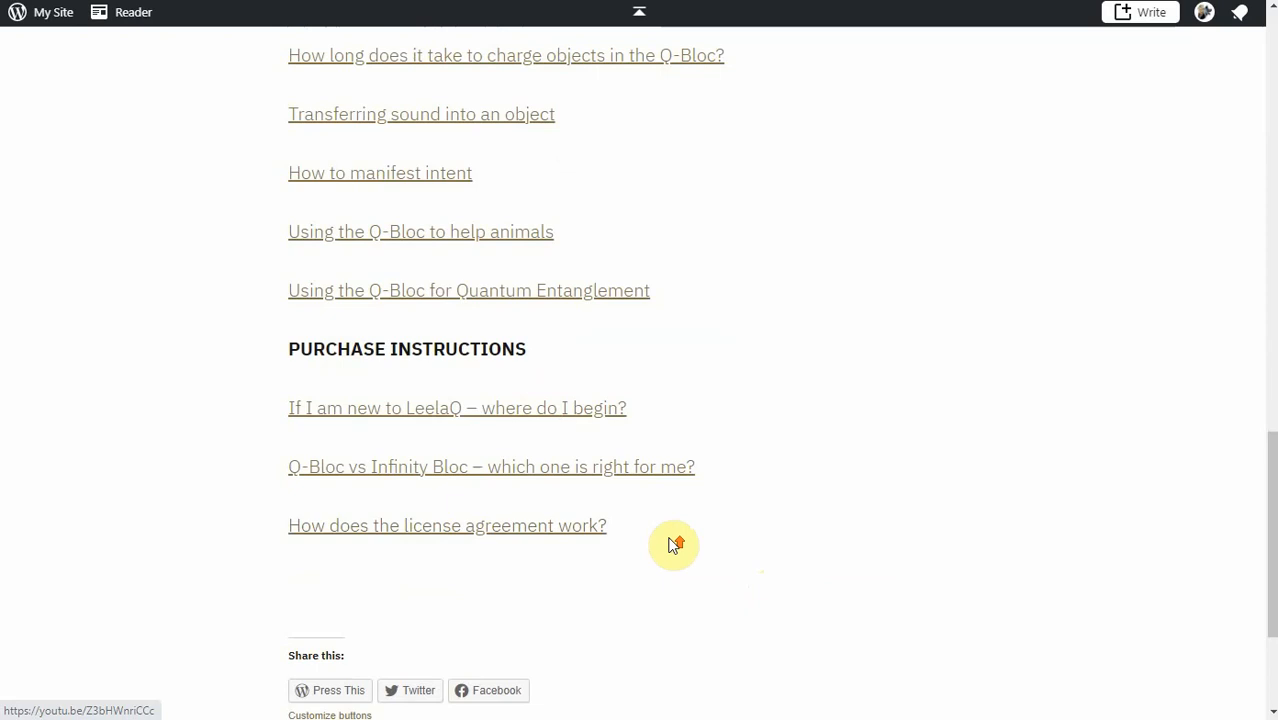
{"action": "scroll", "scroll_direction": "up", "scroll_amount": 3}
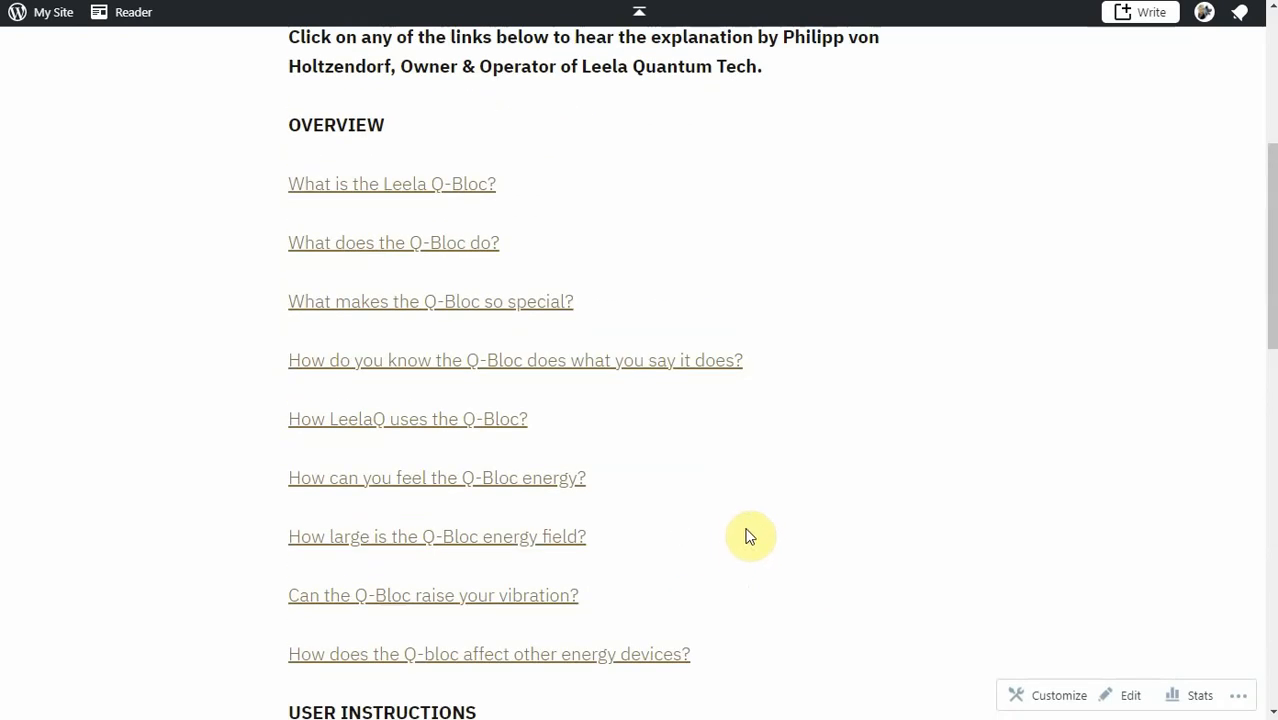
{"action": "mouse_move", "coordinate": [377, 184]}
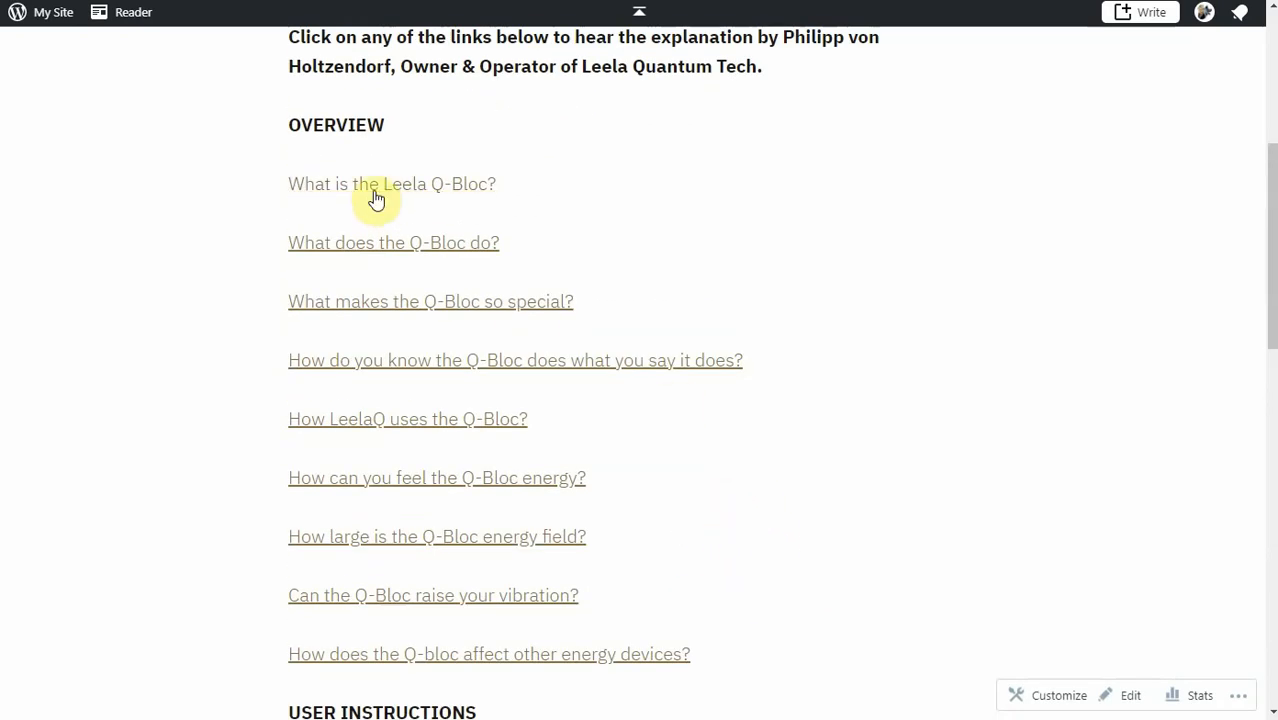
{"action": "left_click", "coordinate": [391, 183]}
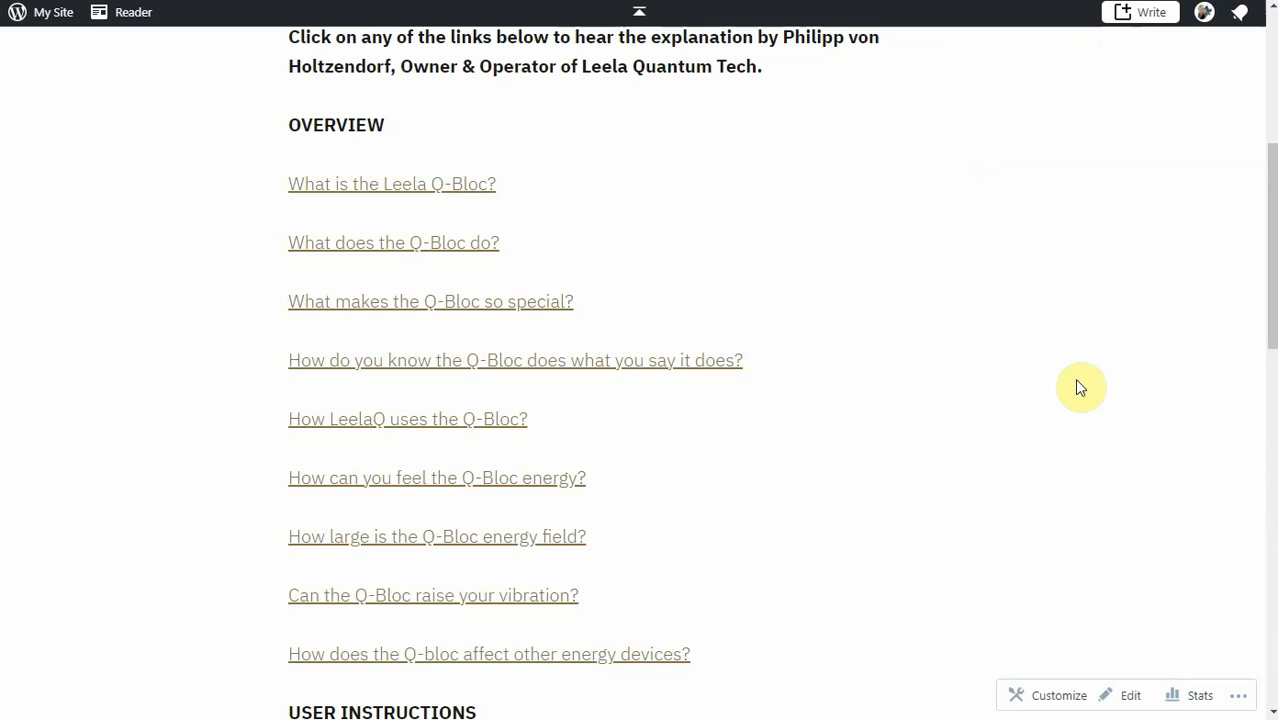
{"action": "mouse_move", "coordinate": [1085, 442]}
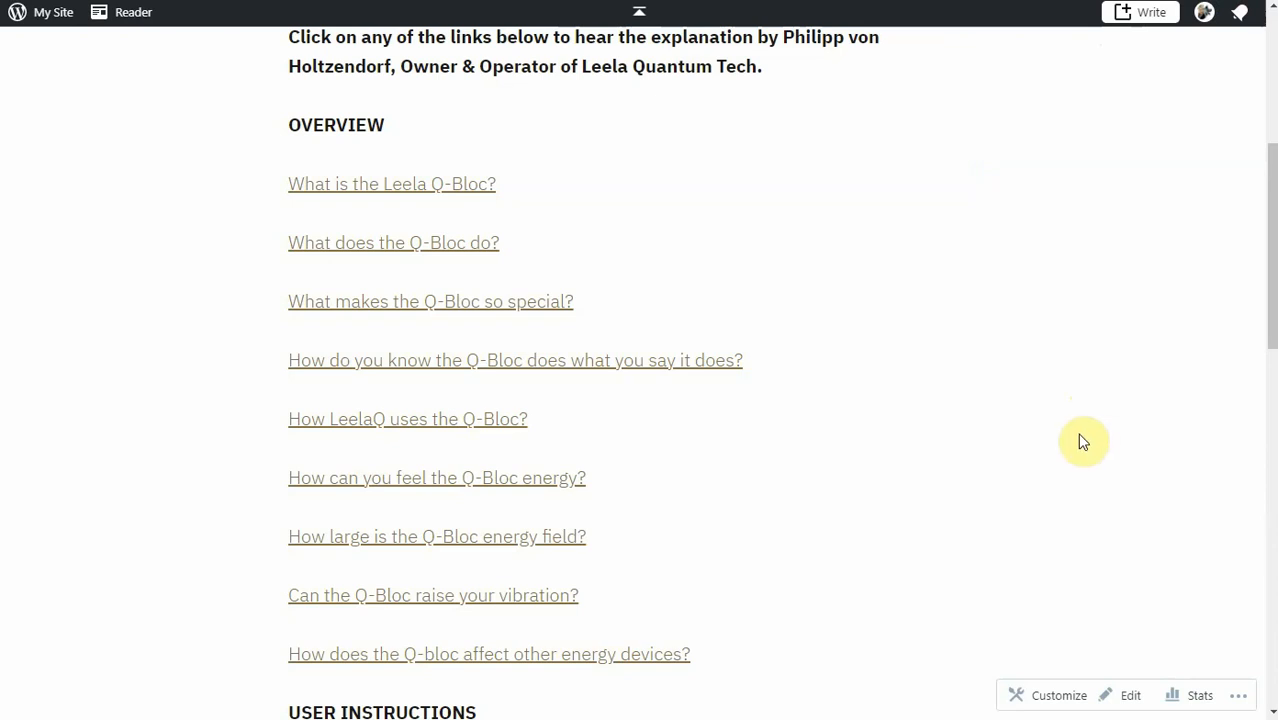
{"action": "mouse_move", "coordinate": [575, 301]}
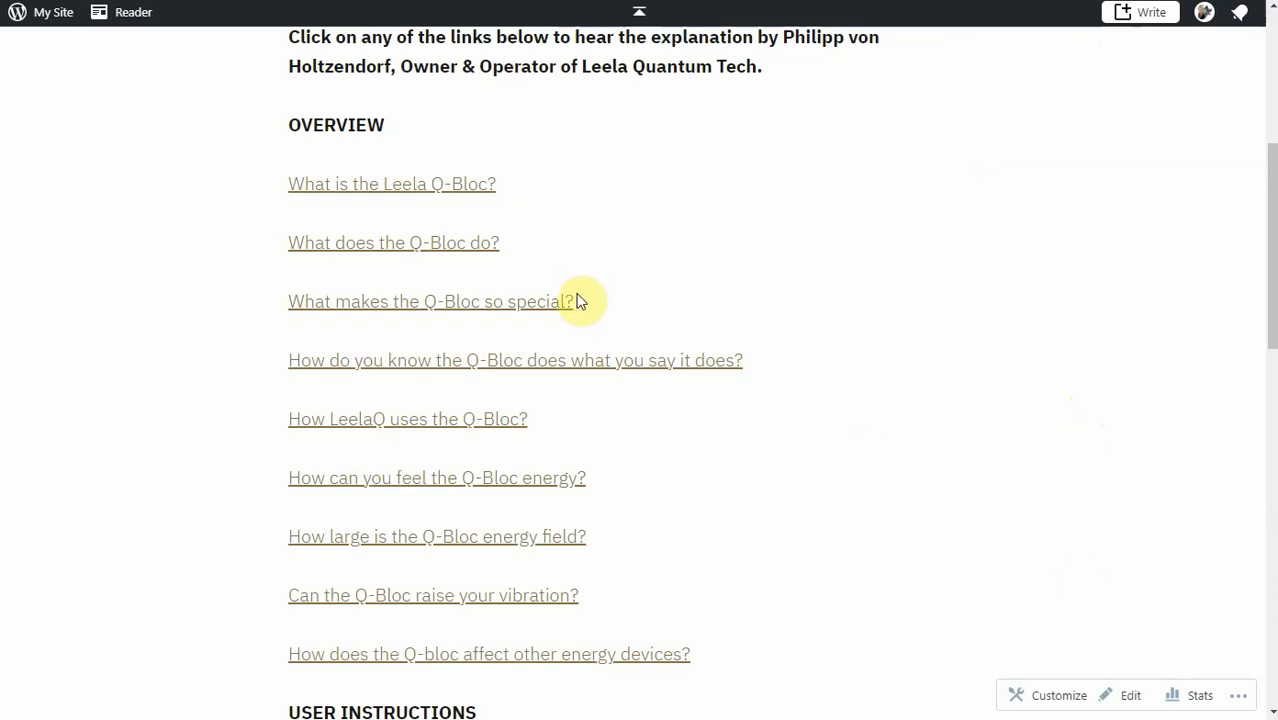
{"action": "mouse_move", "coordinate": [714, 336]}
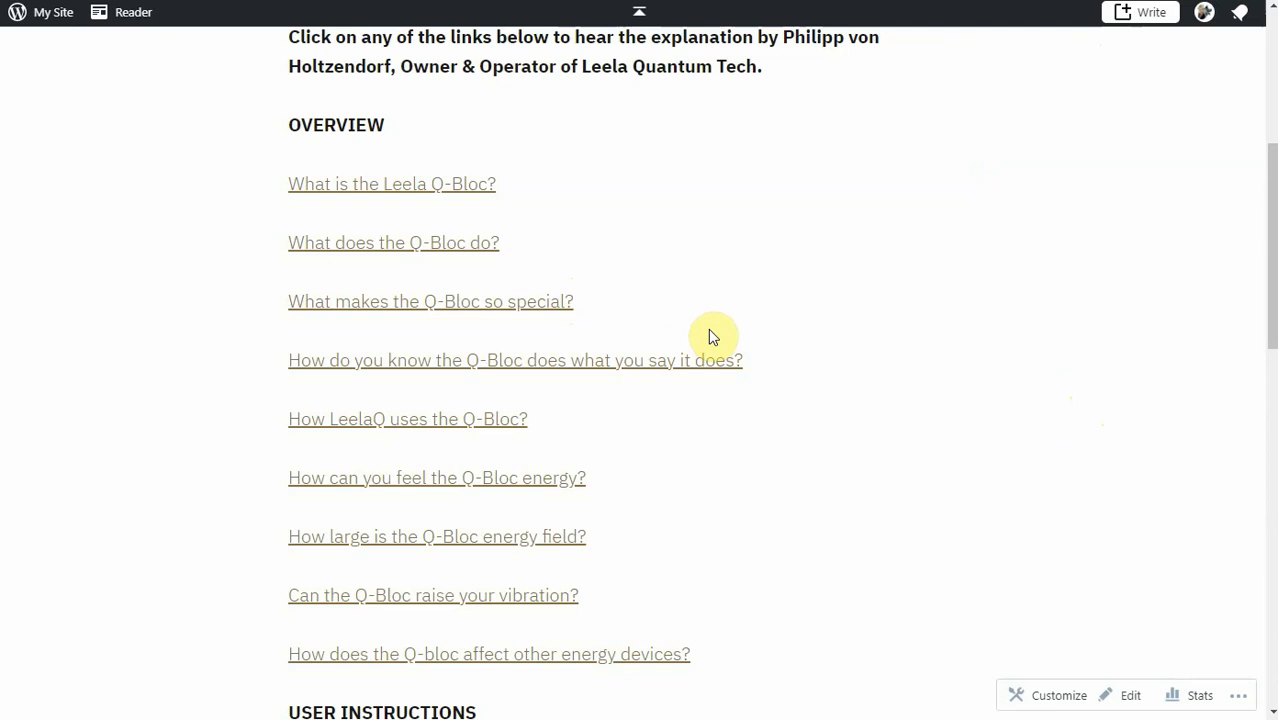
- Scroll down again to the three Purchase Instructions questions and sharing options
{"action": "scroll", "scroll_direction": "down", "scroll_amount": 3}
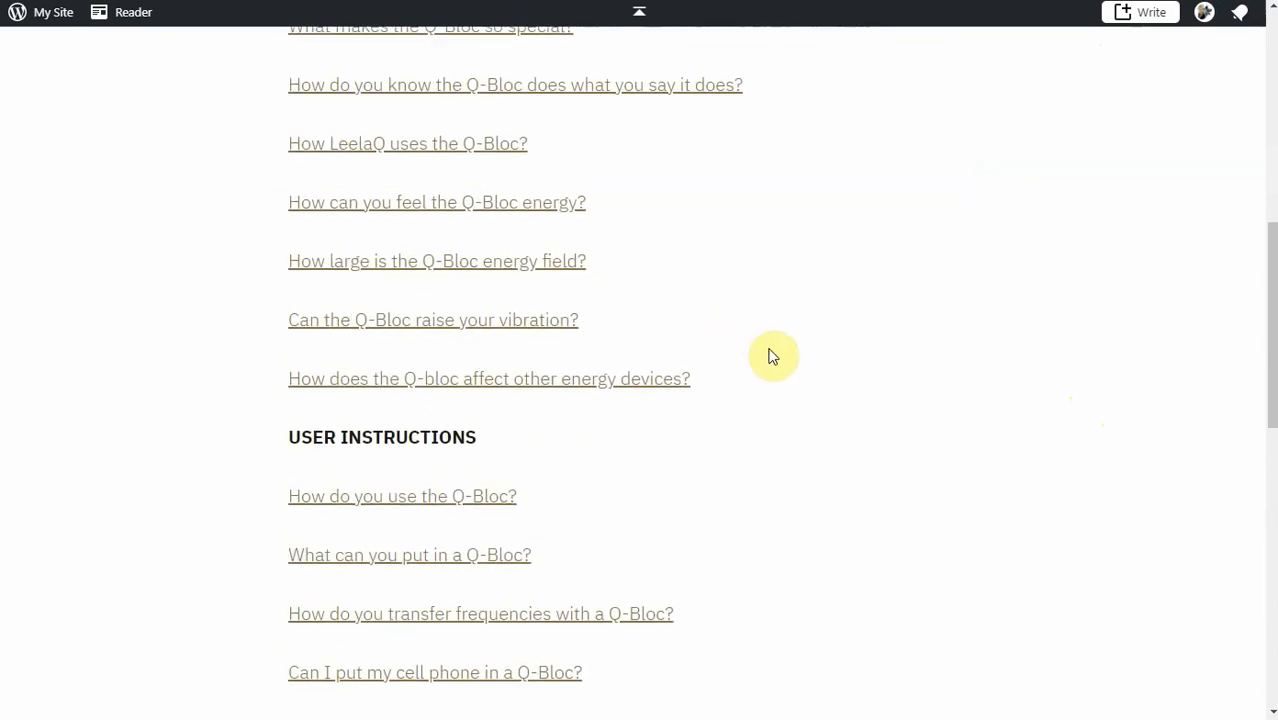
{"action": "scroll", "scroll_direction": "down", "scroll_amount": 3}
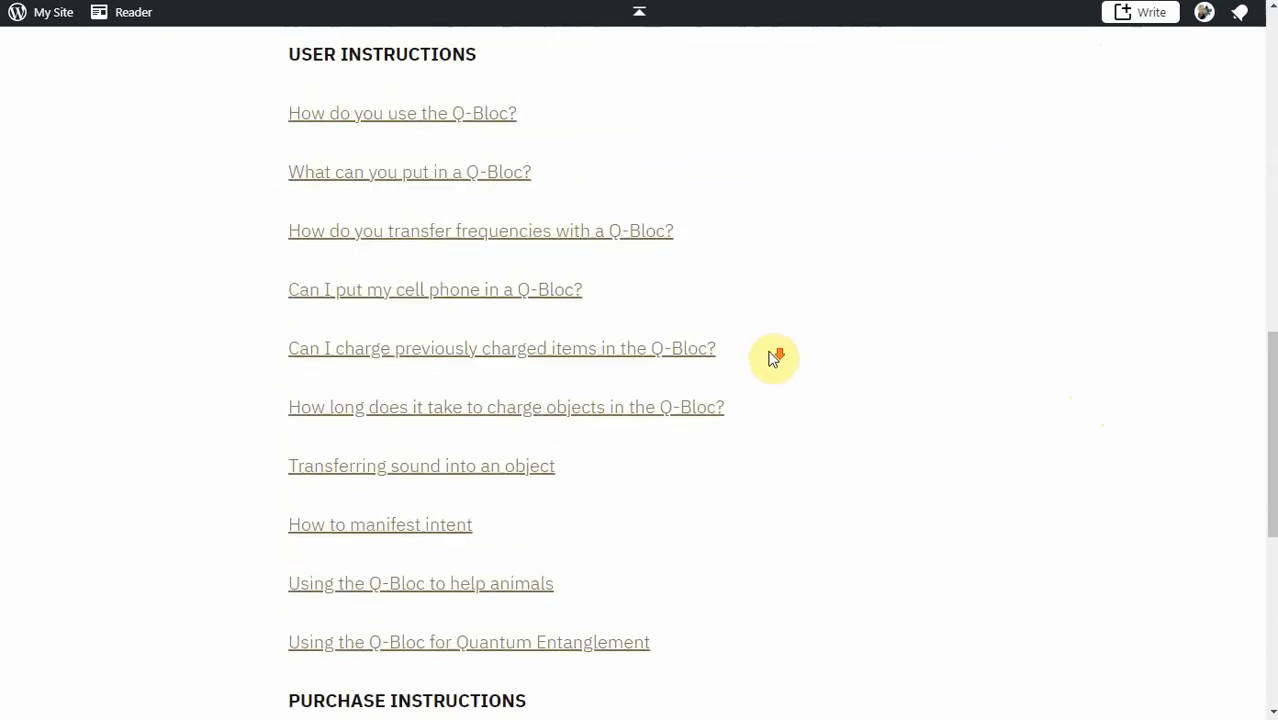
{"action": "scroll", "scroll_direction": "down", "scroll_amount": 3}
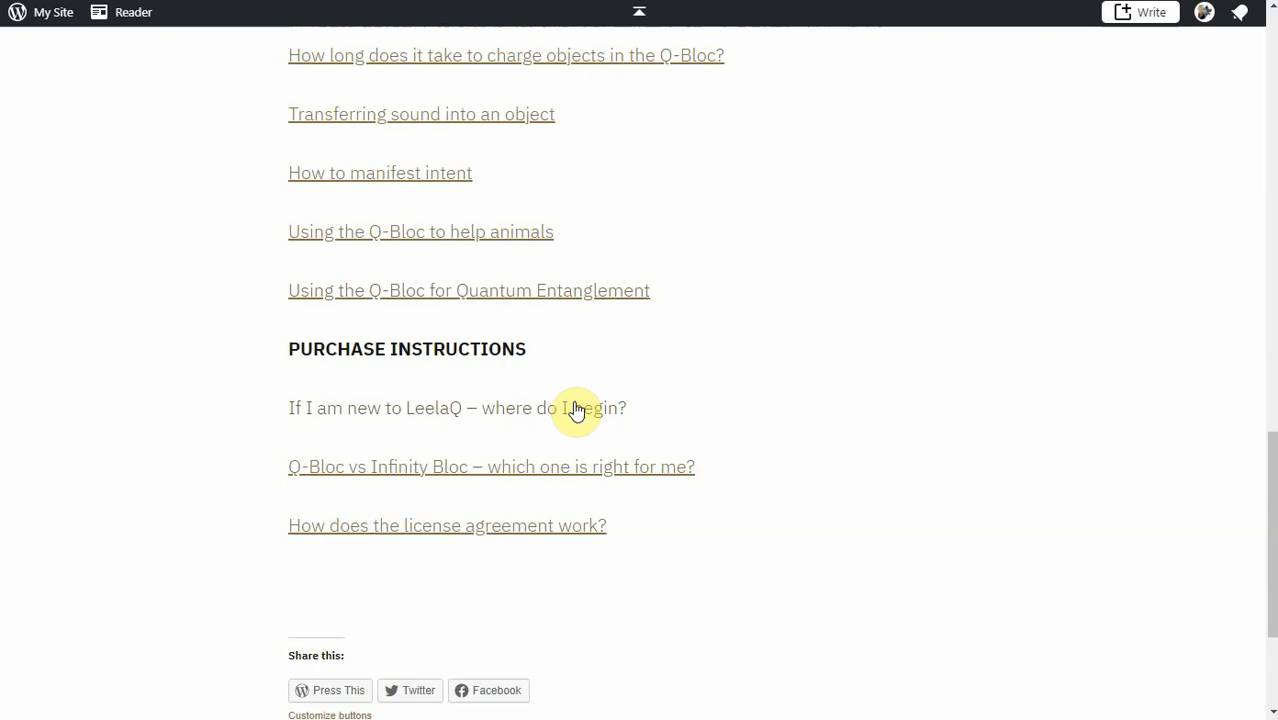
{"action": "mouse_move", "coordinate": [785, 448]}
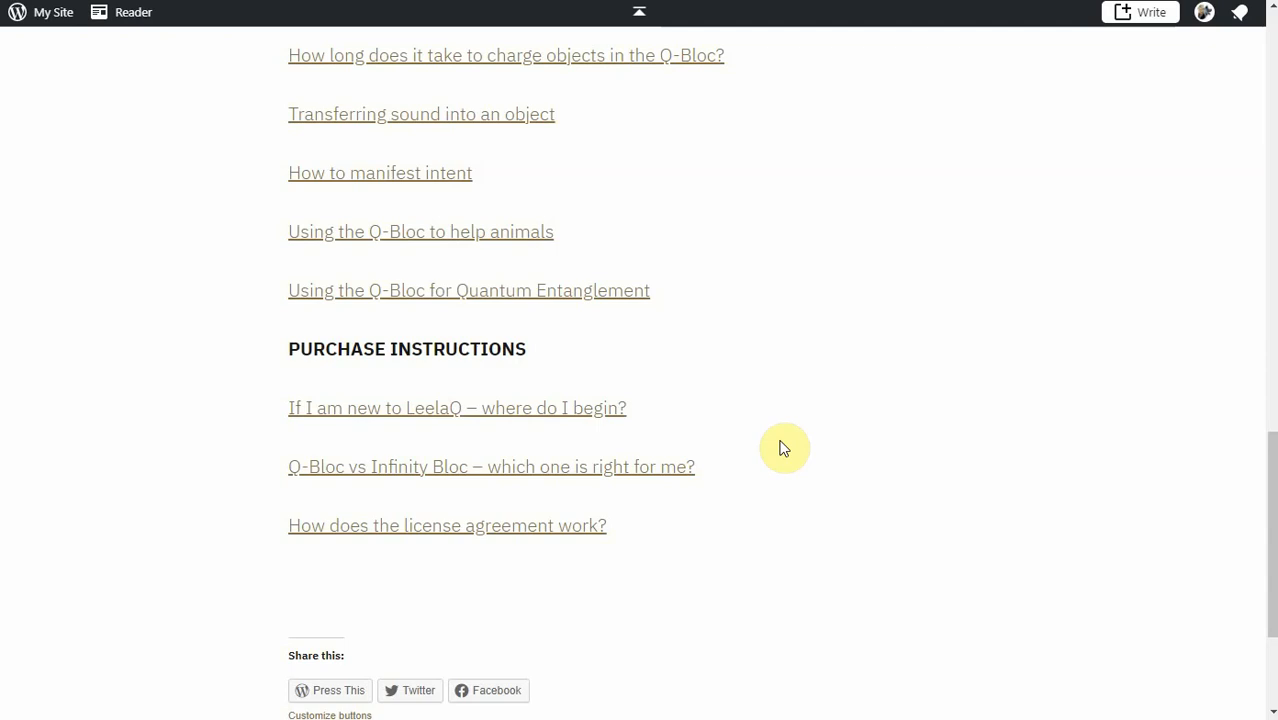
{"action": "mouse_move", "coordinate": [814, 521]}
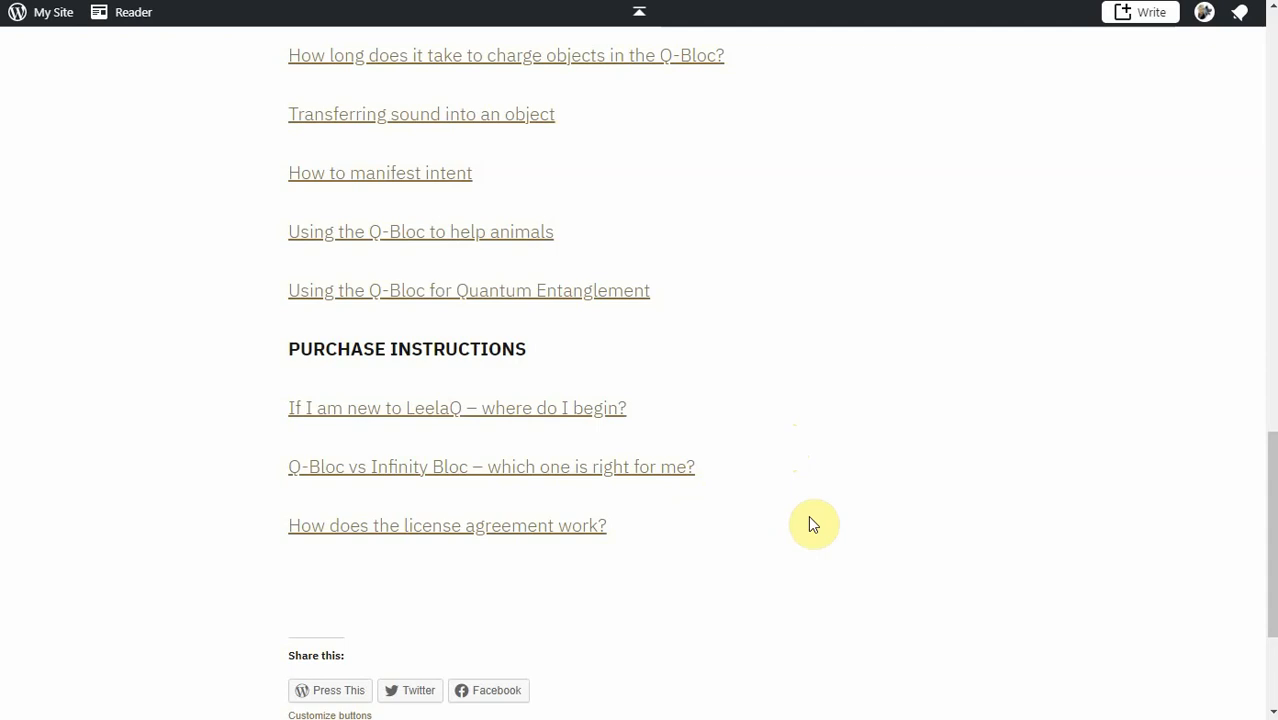
- Scroll back up to the site header, FAQ title, introduction and Overview questions
{"action": "scroll", "scroll_direction": "up", "scroll_amount": 3}
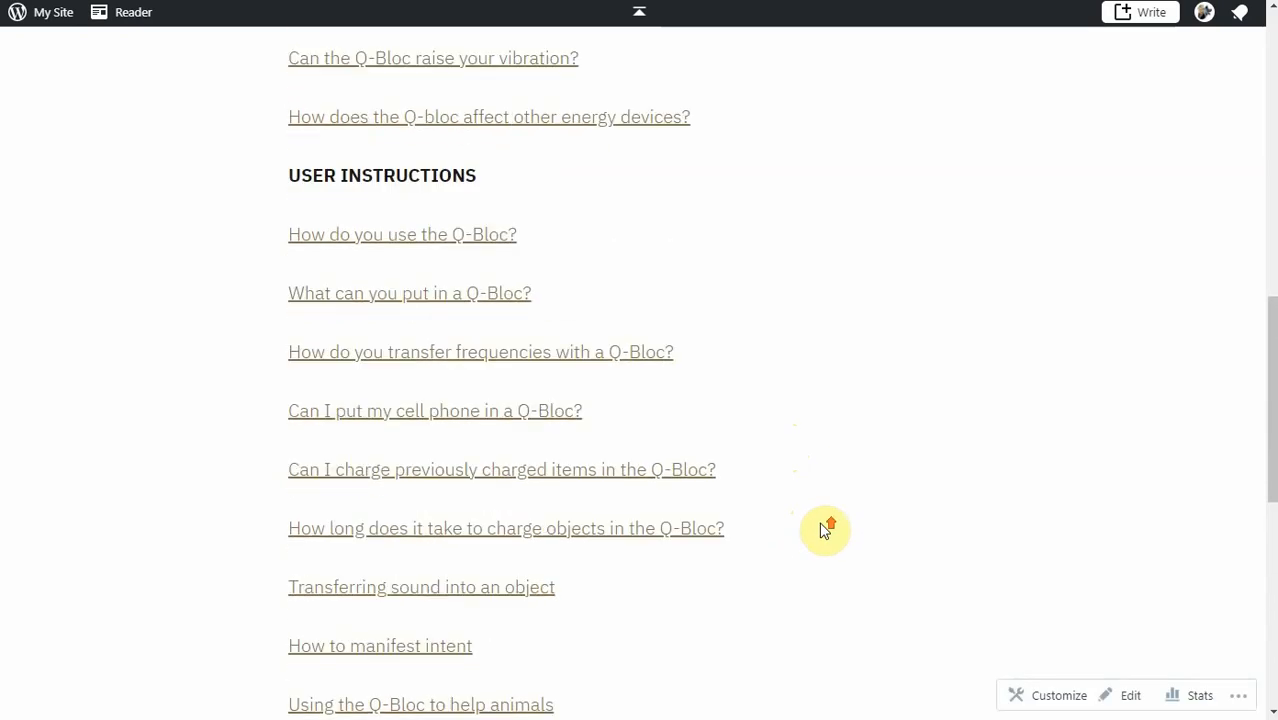
{"action": "scroll", "scroll_direction": "up", "scroll_amount": 3}
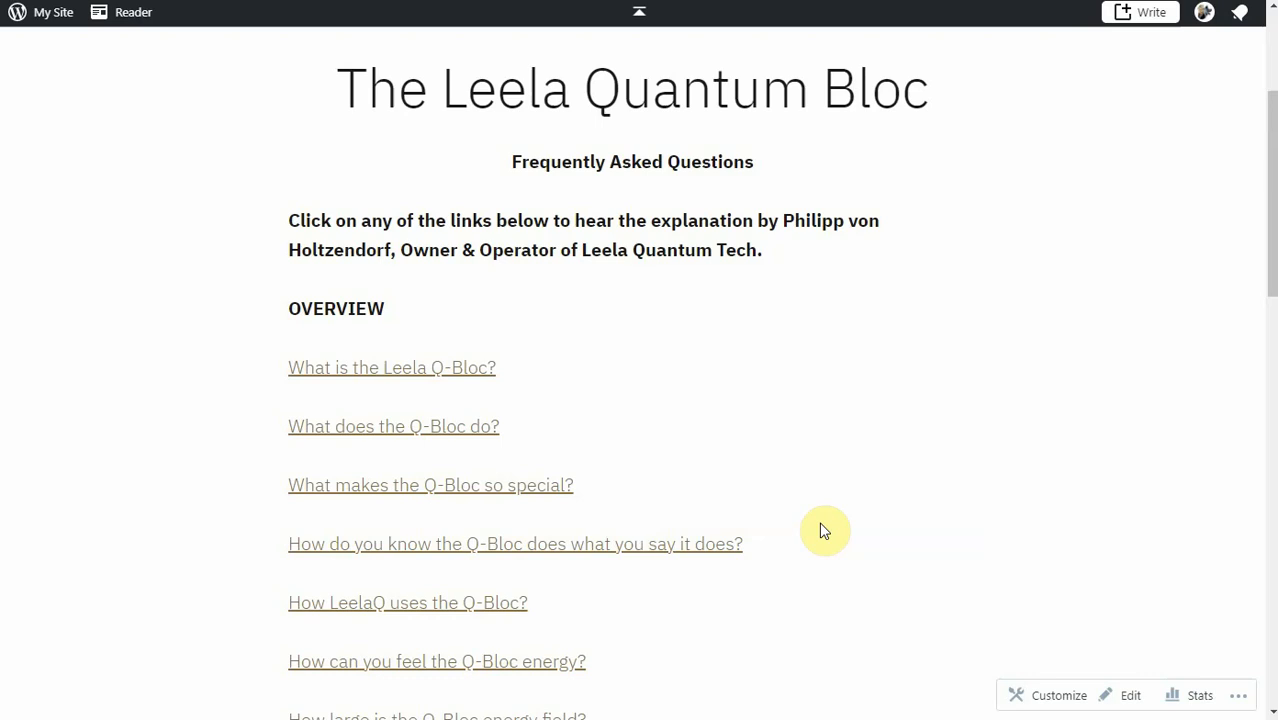
{"action": "scroll", "scroll_direction": "down", "scroll_amount": 3}
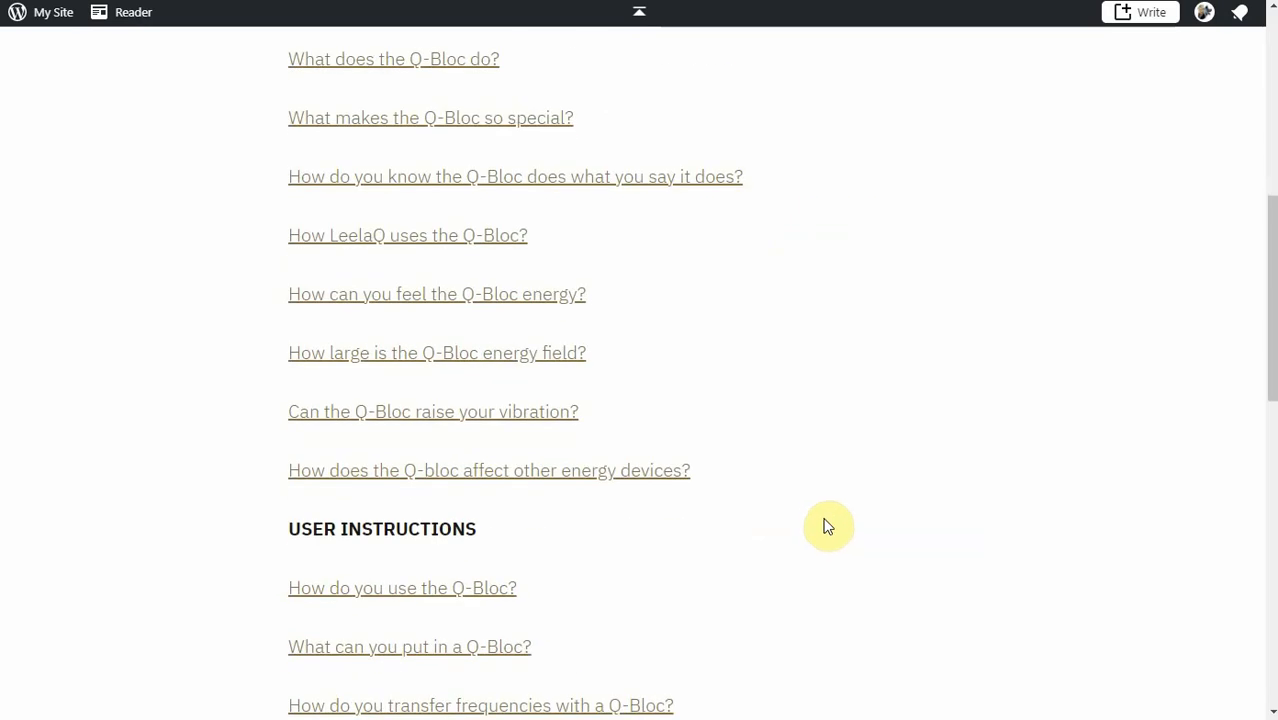
{"action": "mouse_move", "coordinate": [824, 523]}
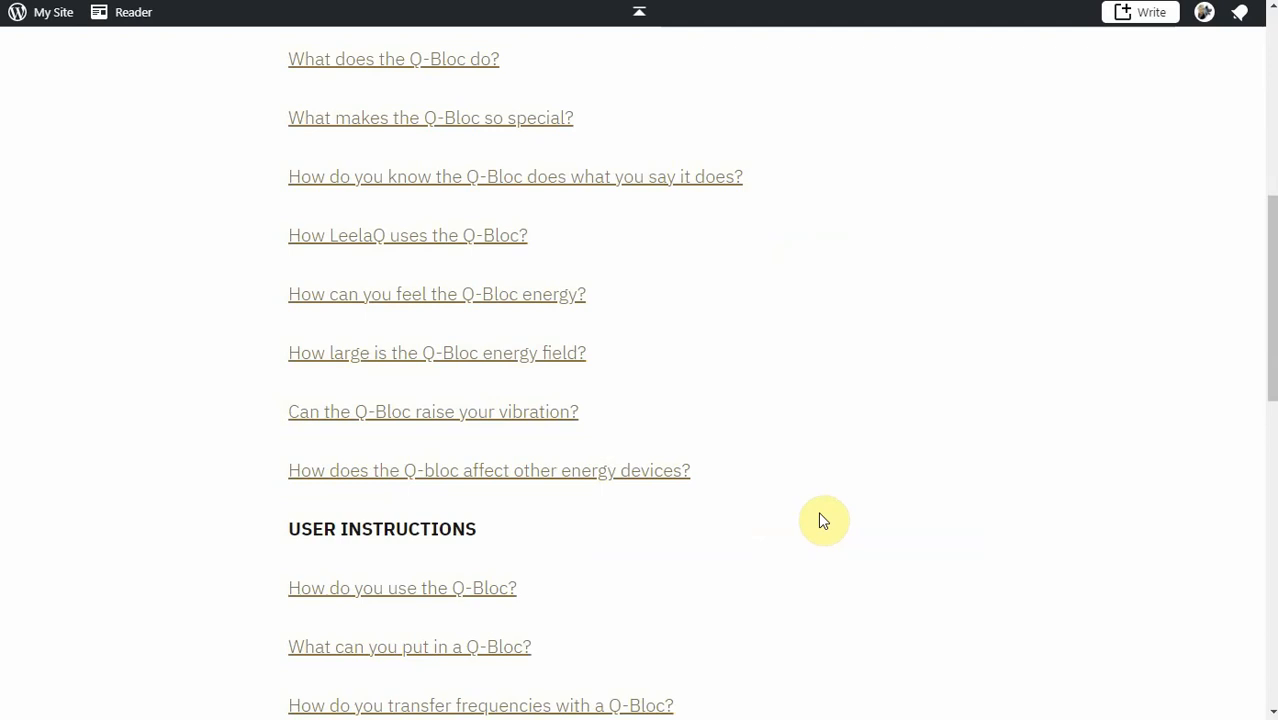
{"action": "scroll", "scroll_direction": "up", "scroll_amount": 3}
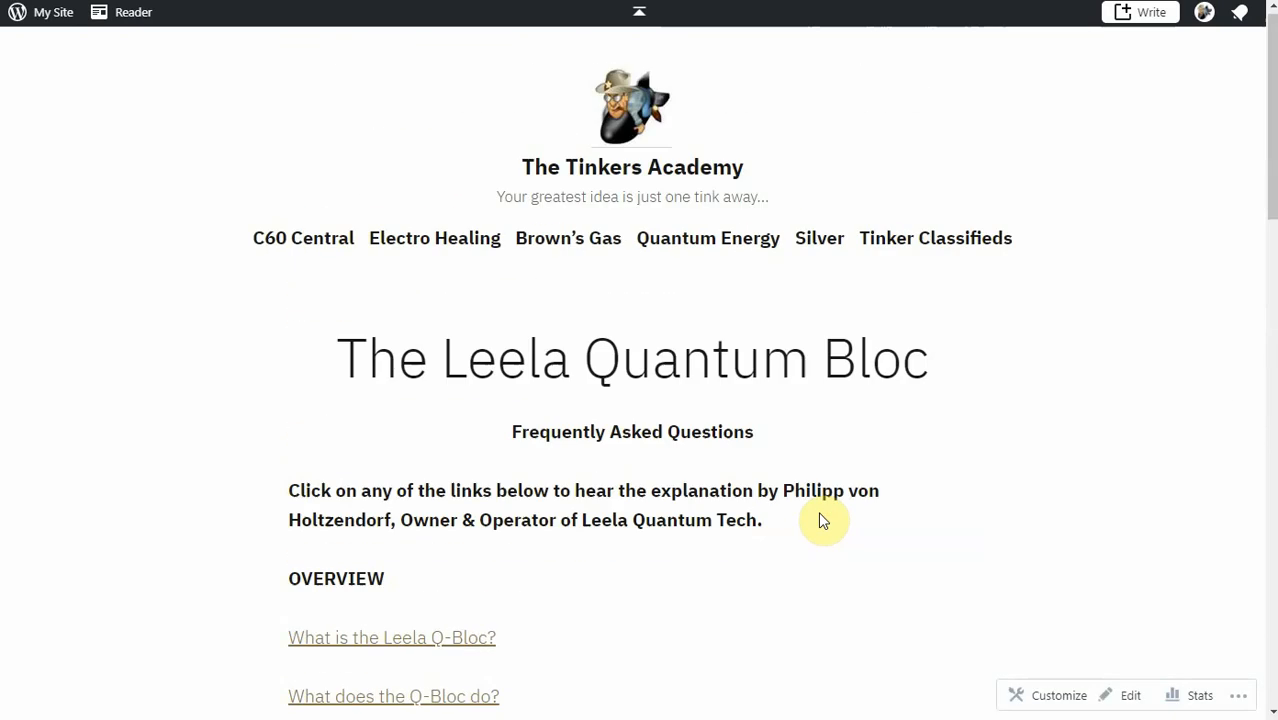
{"action": "scroll", "scroll_direction": "down", "scroll_amount": 3}
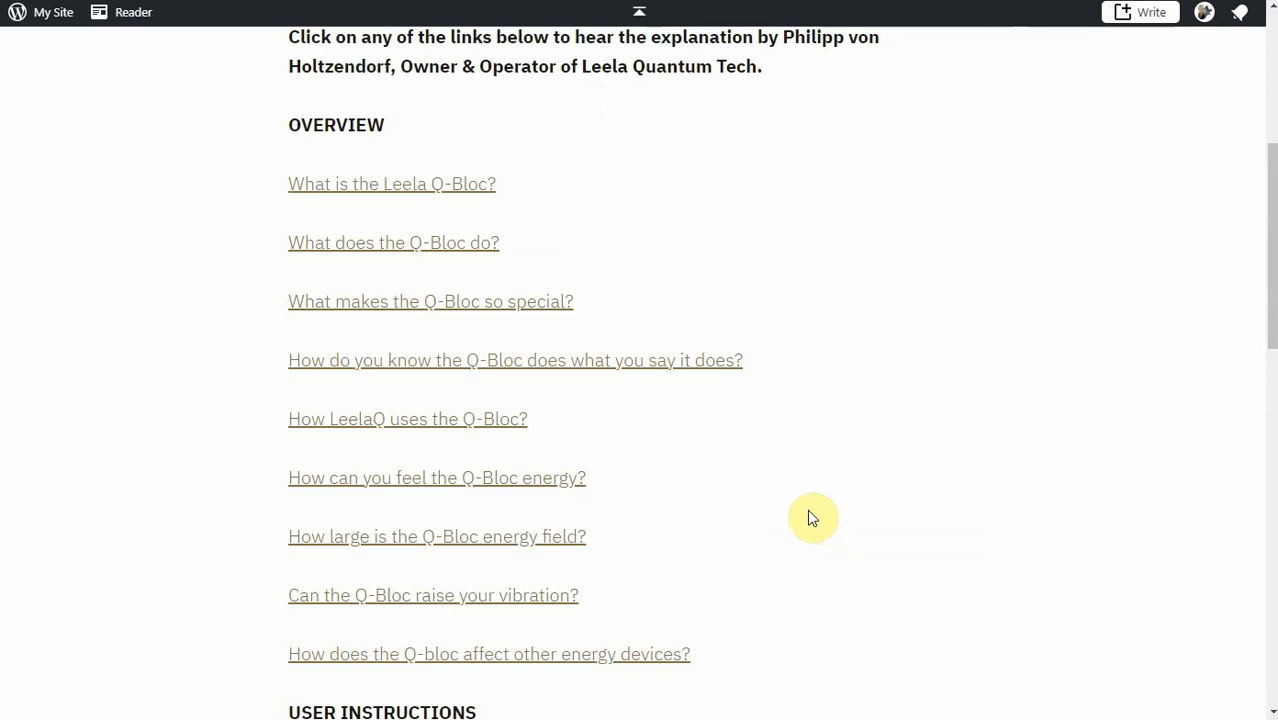
{"action": "mouse_move", "coordinate": [860, 505]}
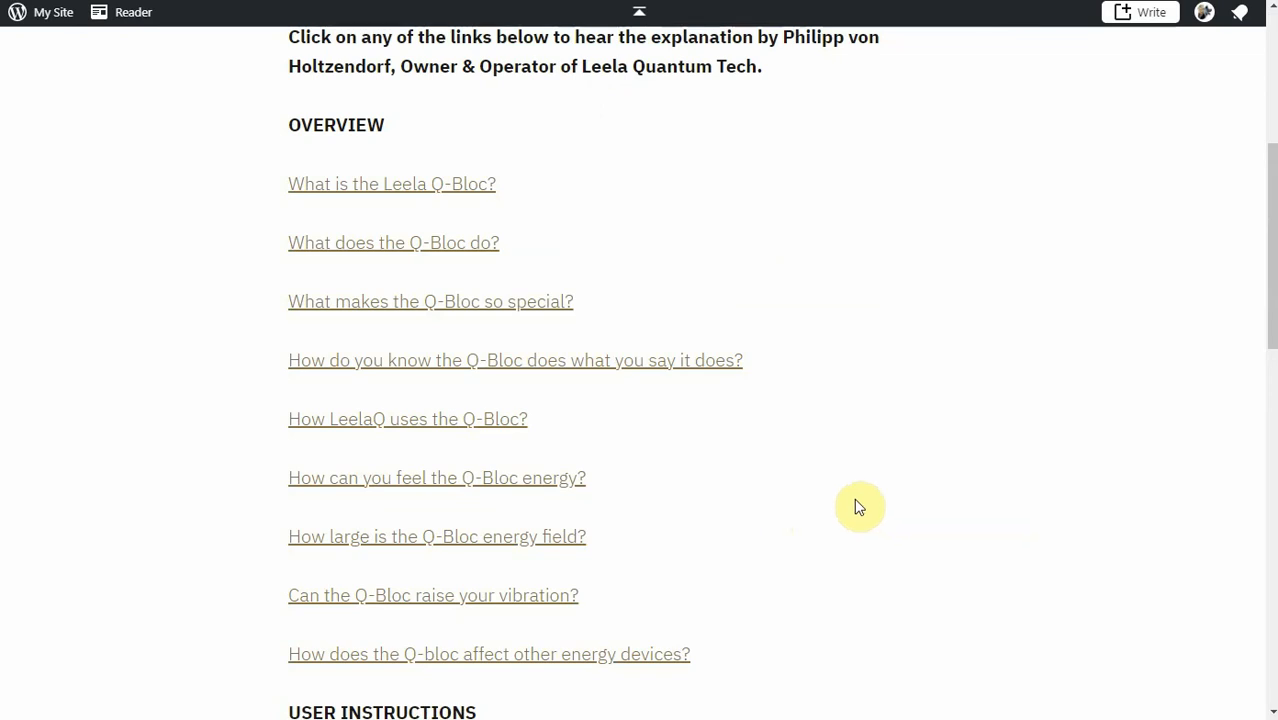
{"action": "scroll", "scroll_direction": "up", "scroll_amount": 3}
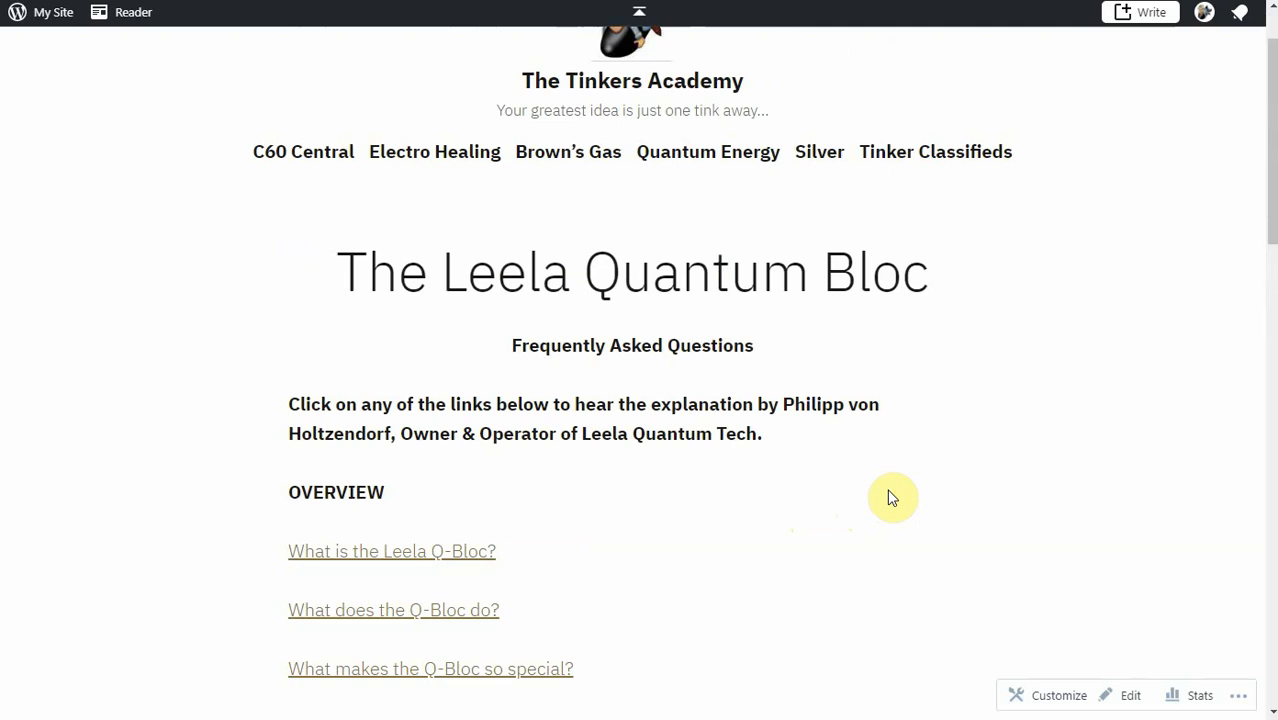
{"action": "mouse_move", "coordinate": [948, 516]}
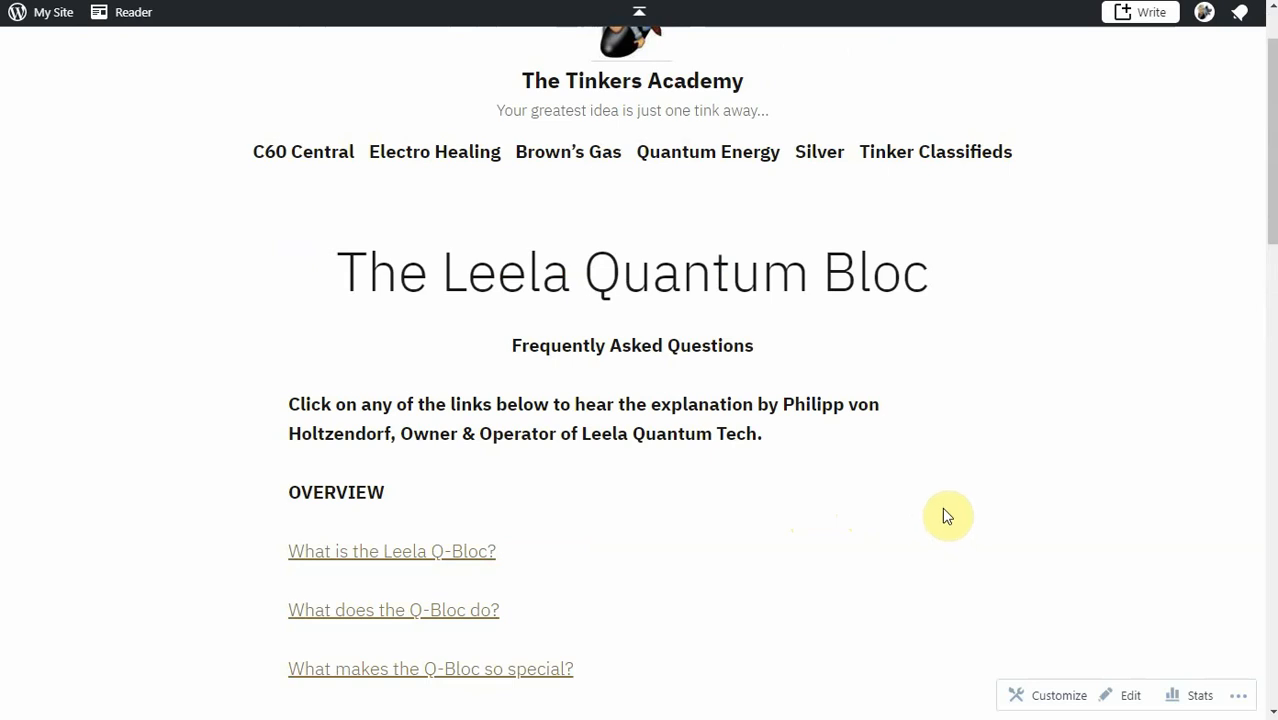